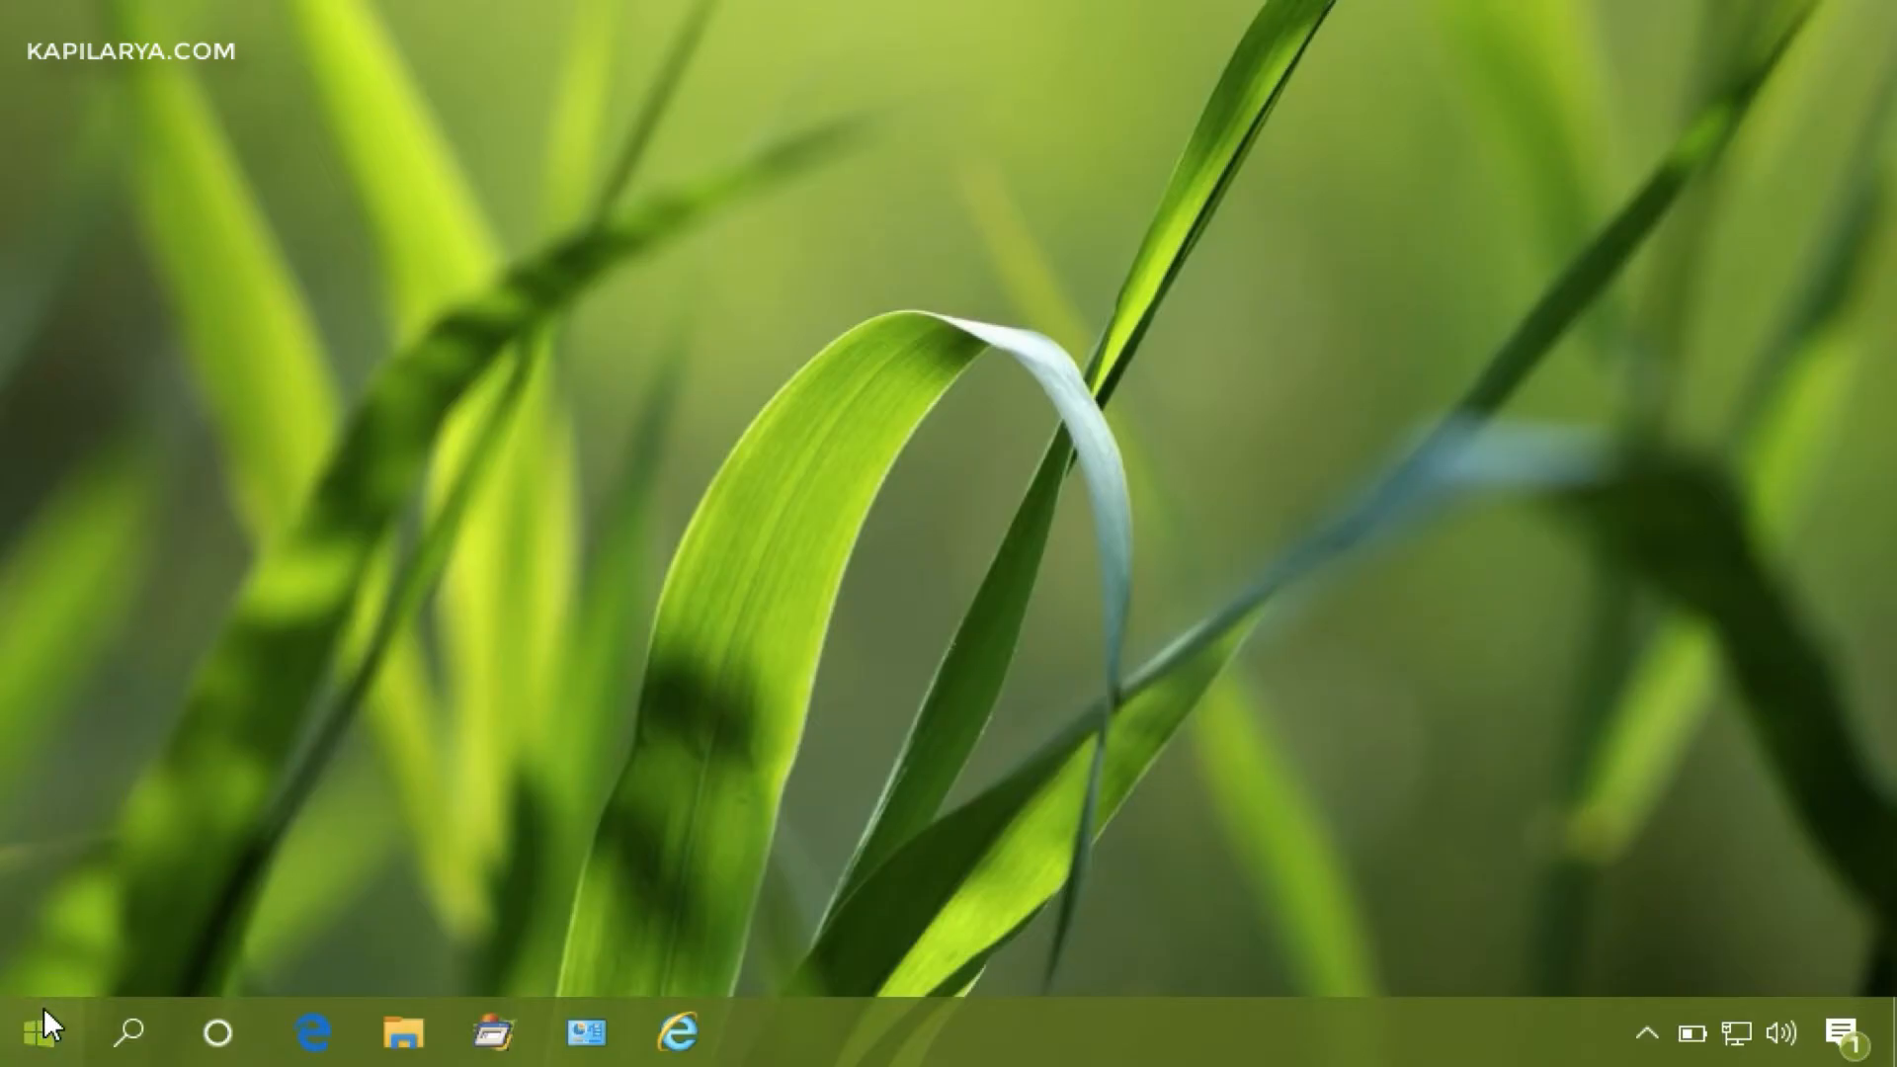
Step: Bring up the Start menu from the taskbar to reach the Microsoft Store tile
left_click(39, 1032)
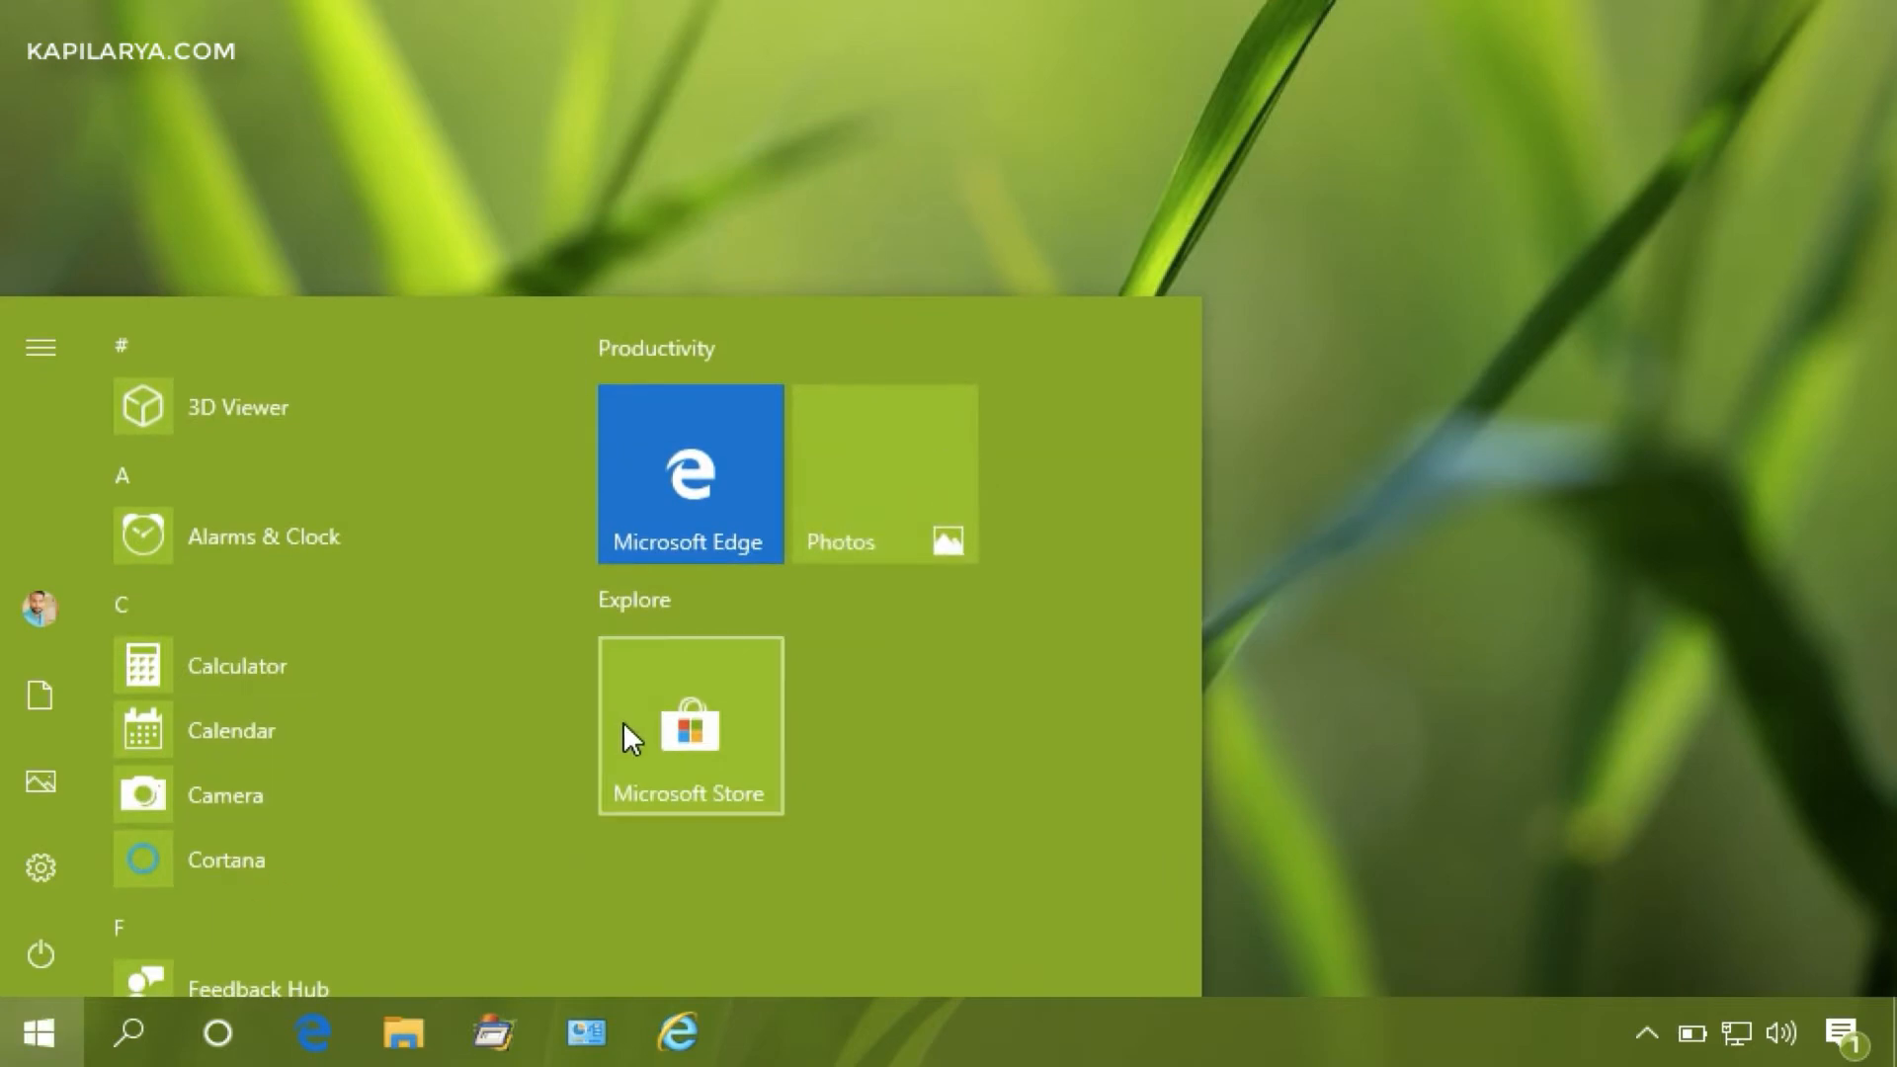
Step: Launch Microsoft Store and reach the free Amazon Music page under Best entertainment apps
left_click(688, 726)
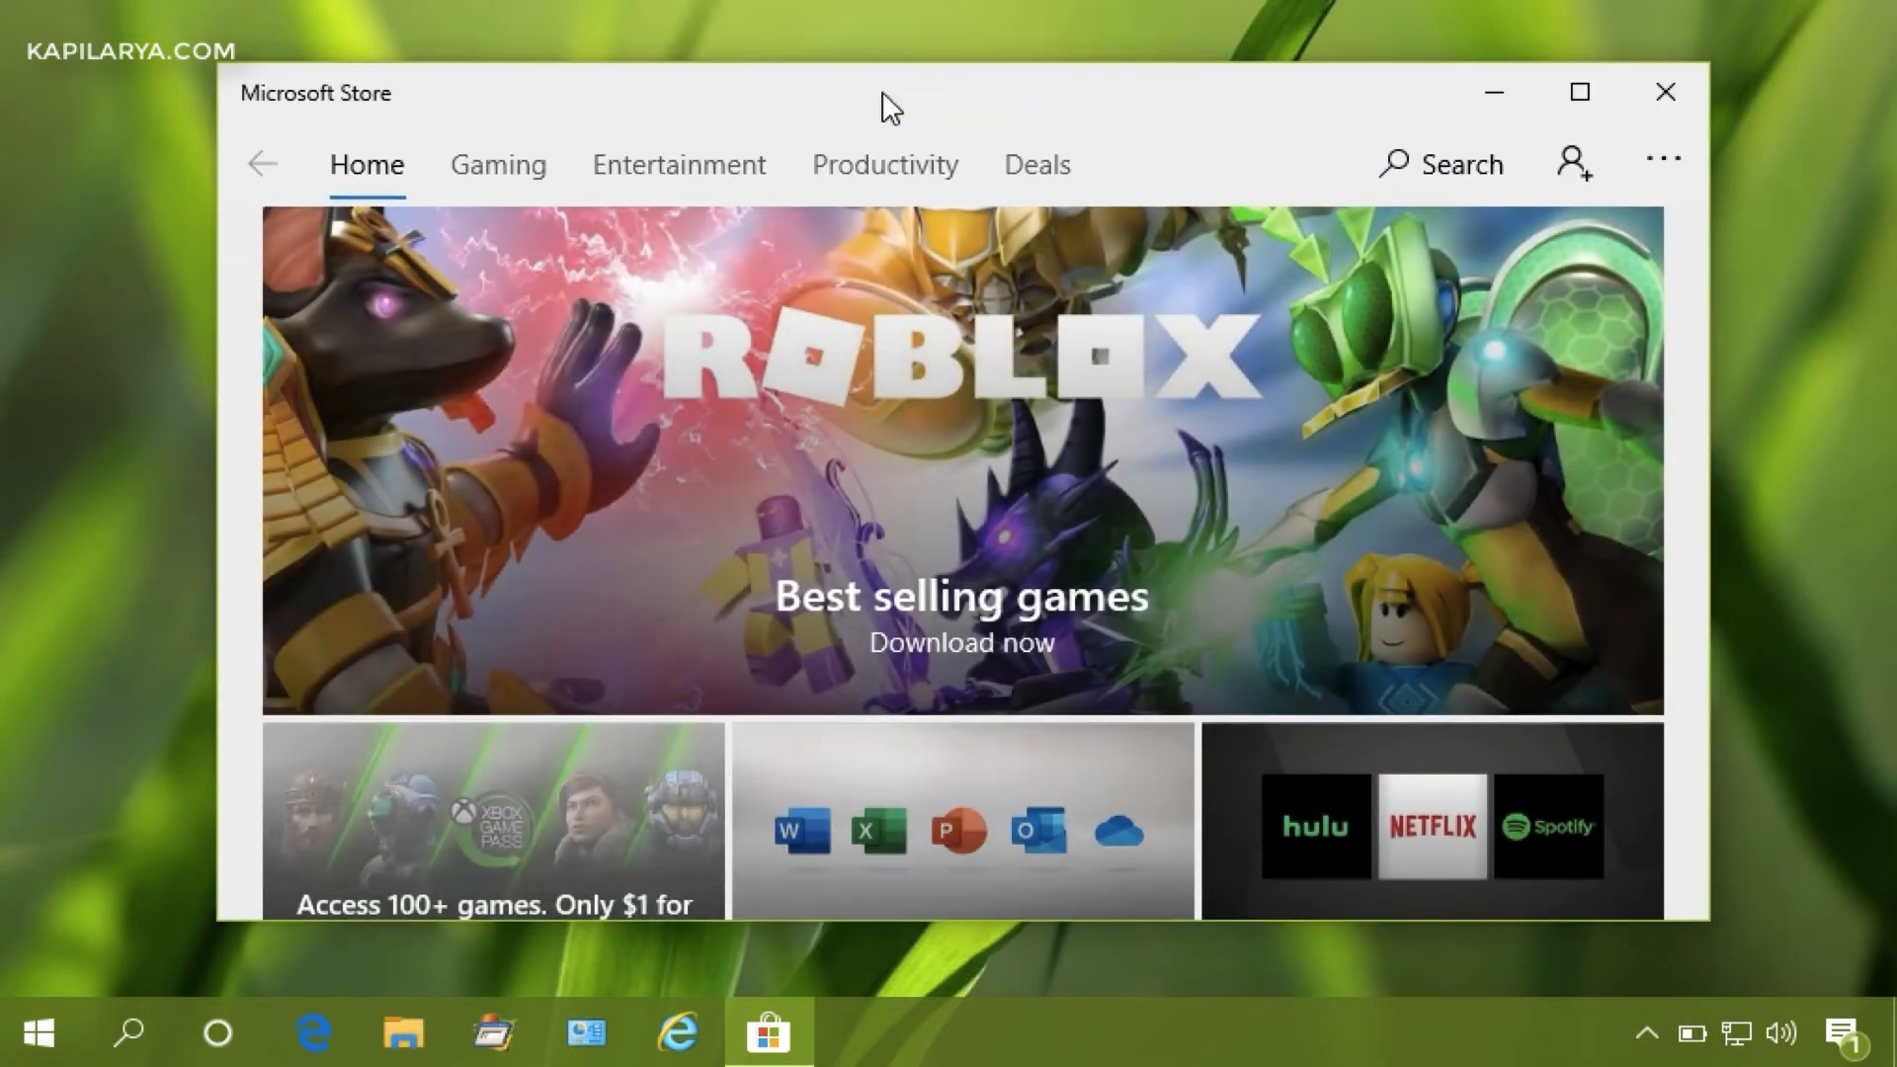
scroll("down", 3)
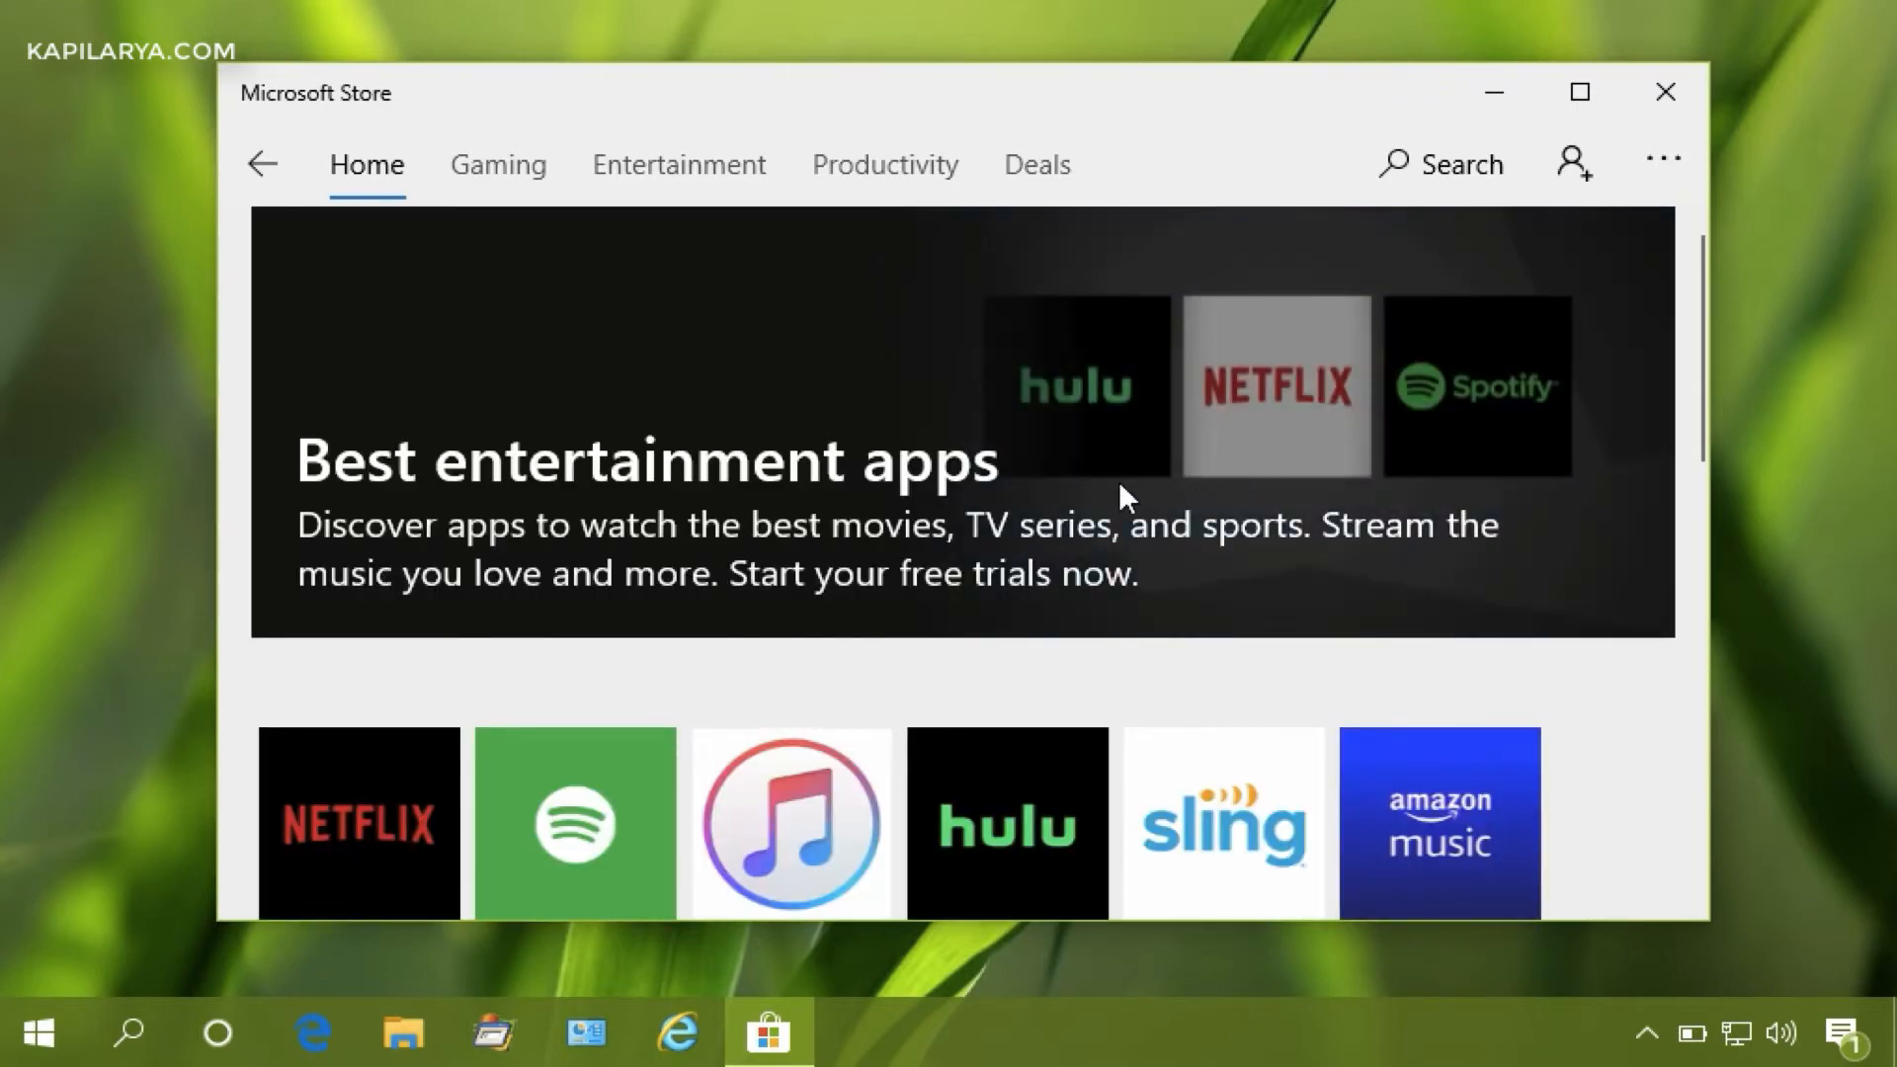
scroll("down", 3)
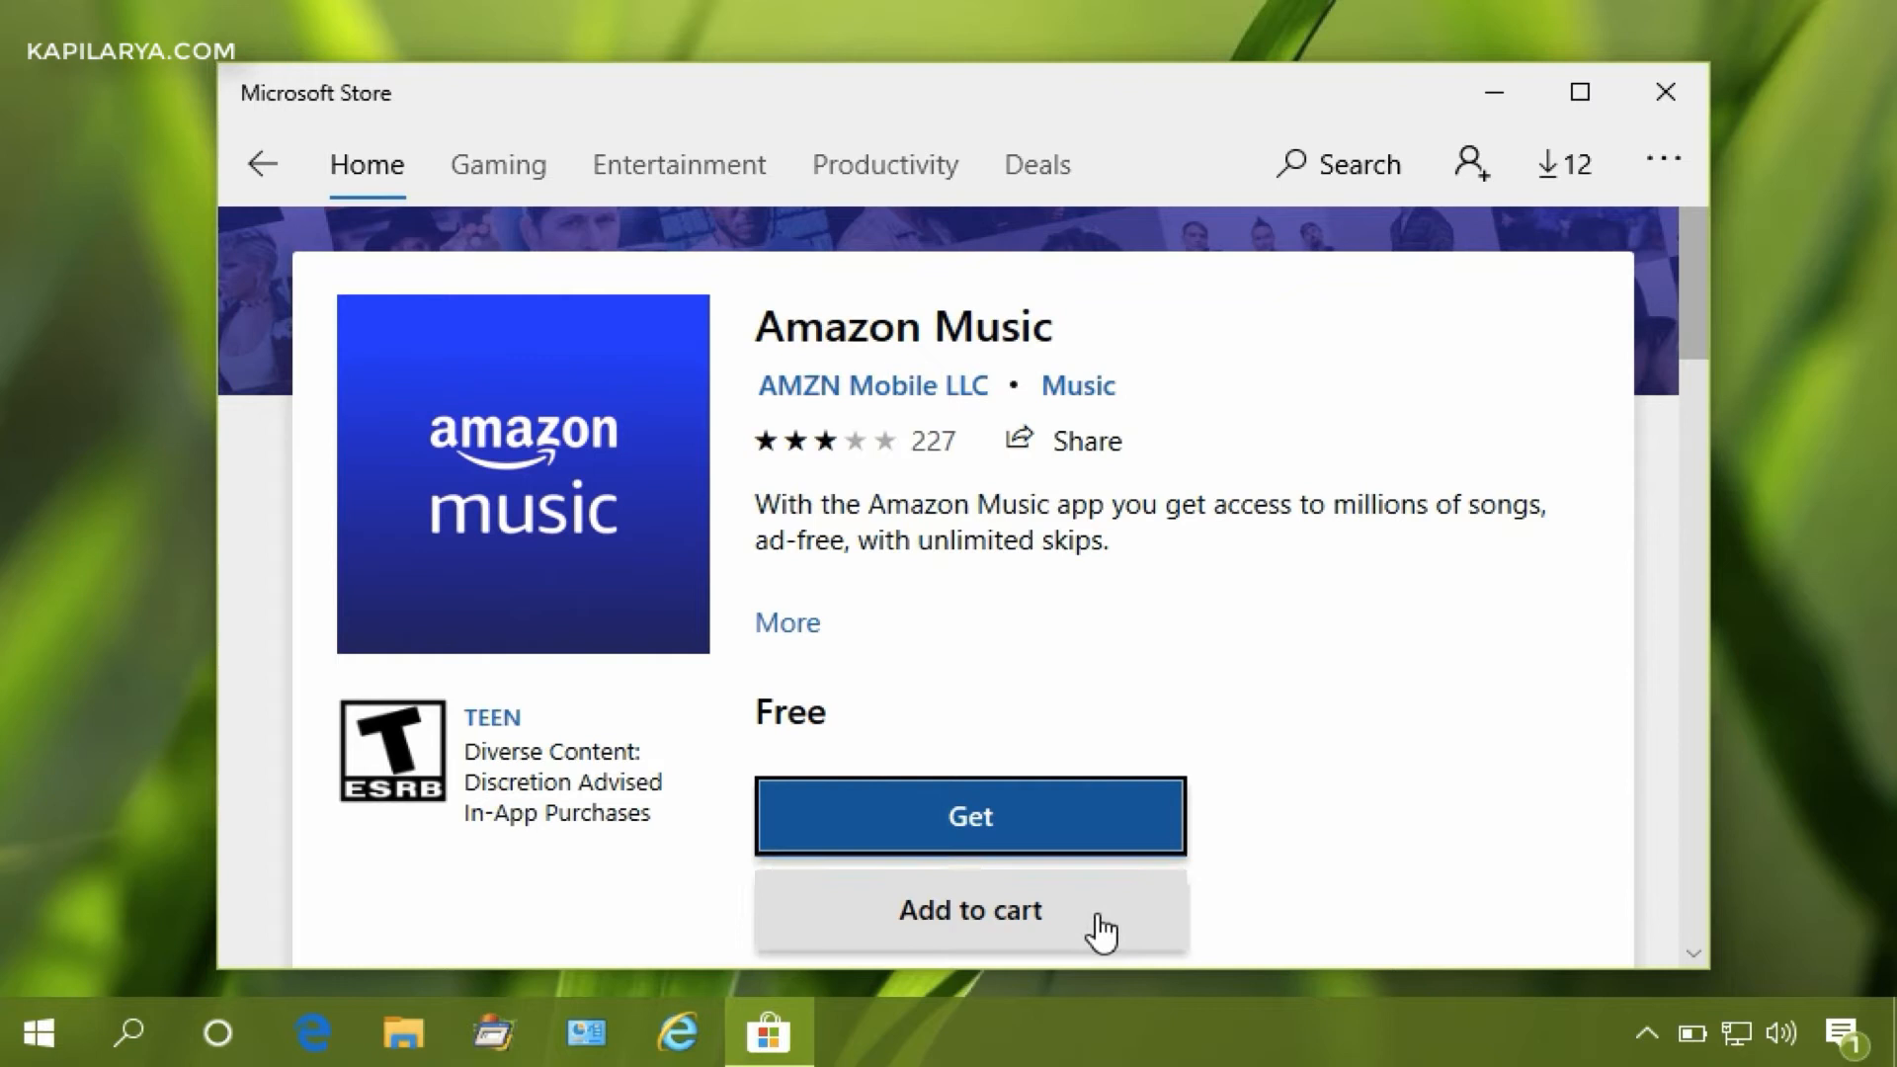
mouse_move(1083, 928)
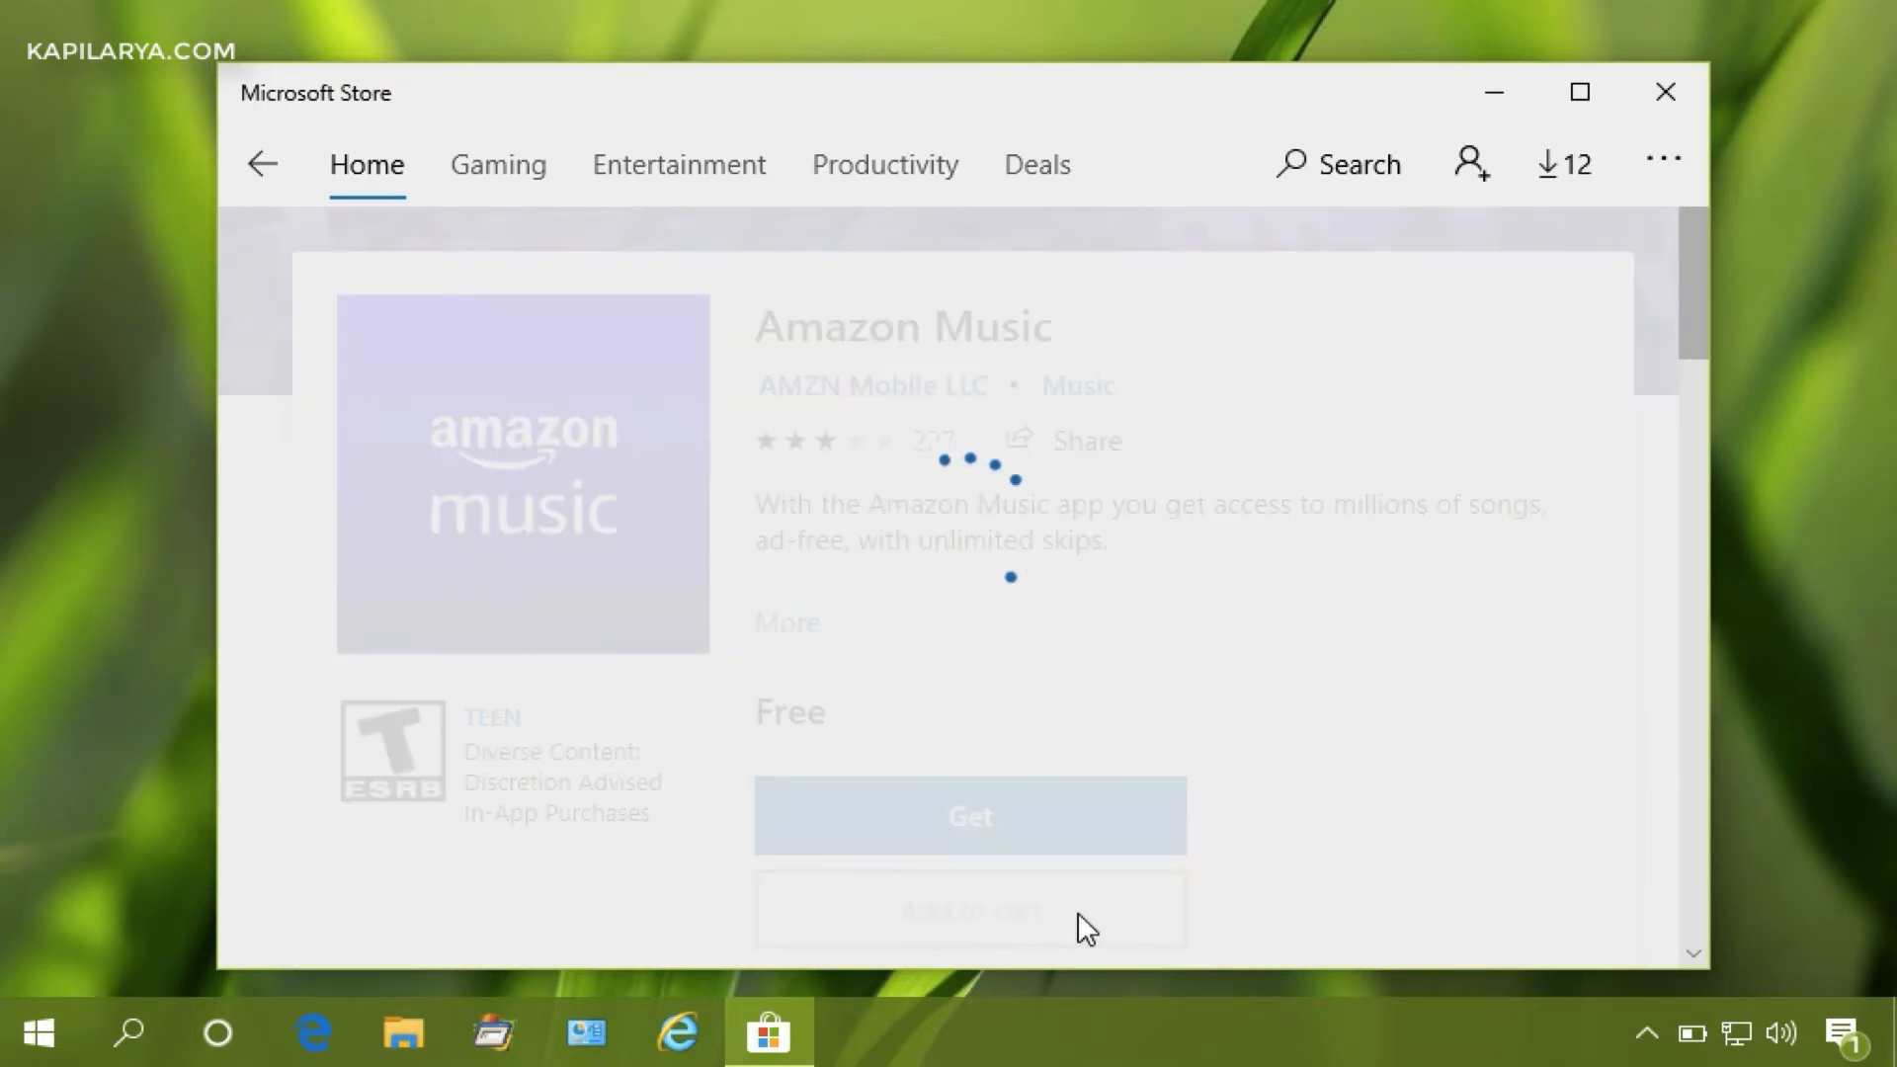
Step: Go to the shopping cart holding Amazon Music at a $0.00 total
left_click(968, 909)
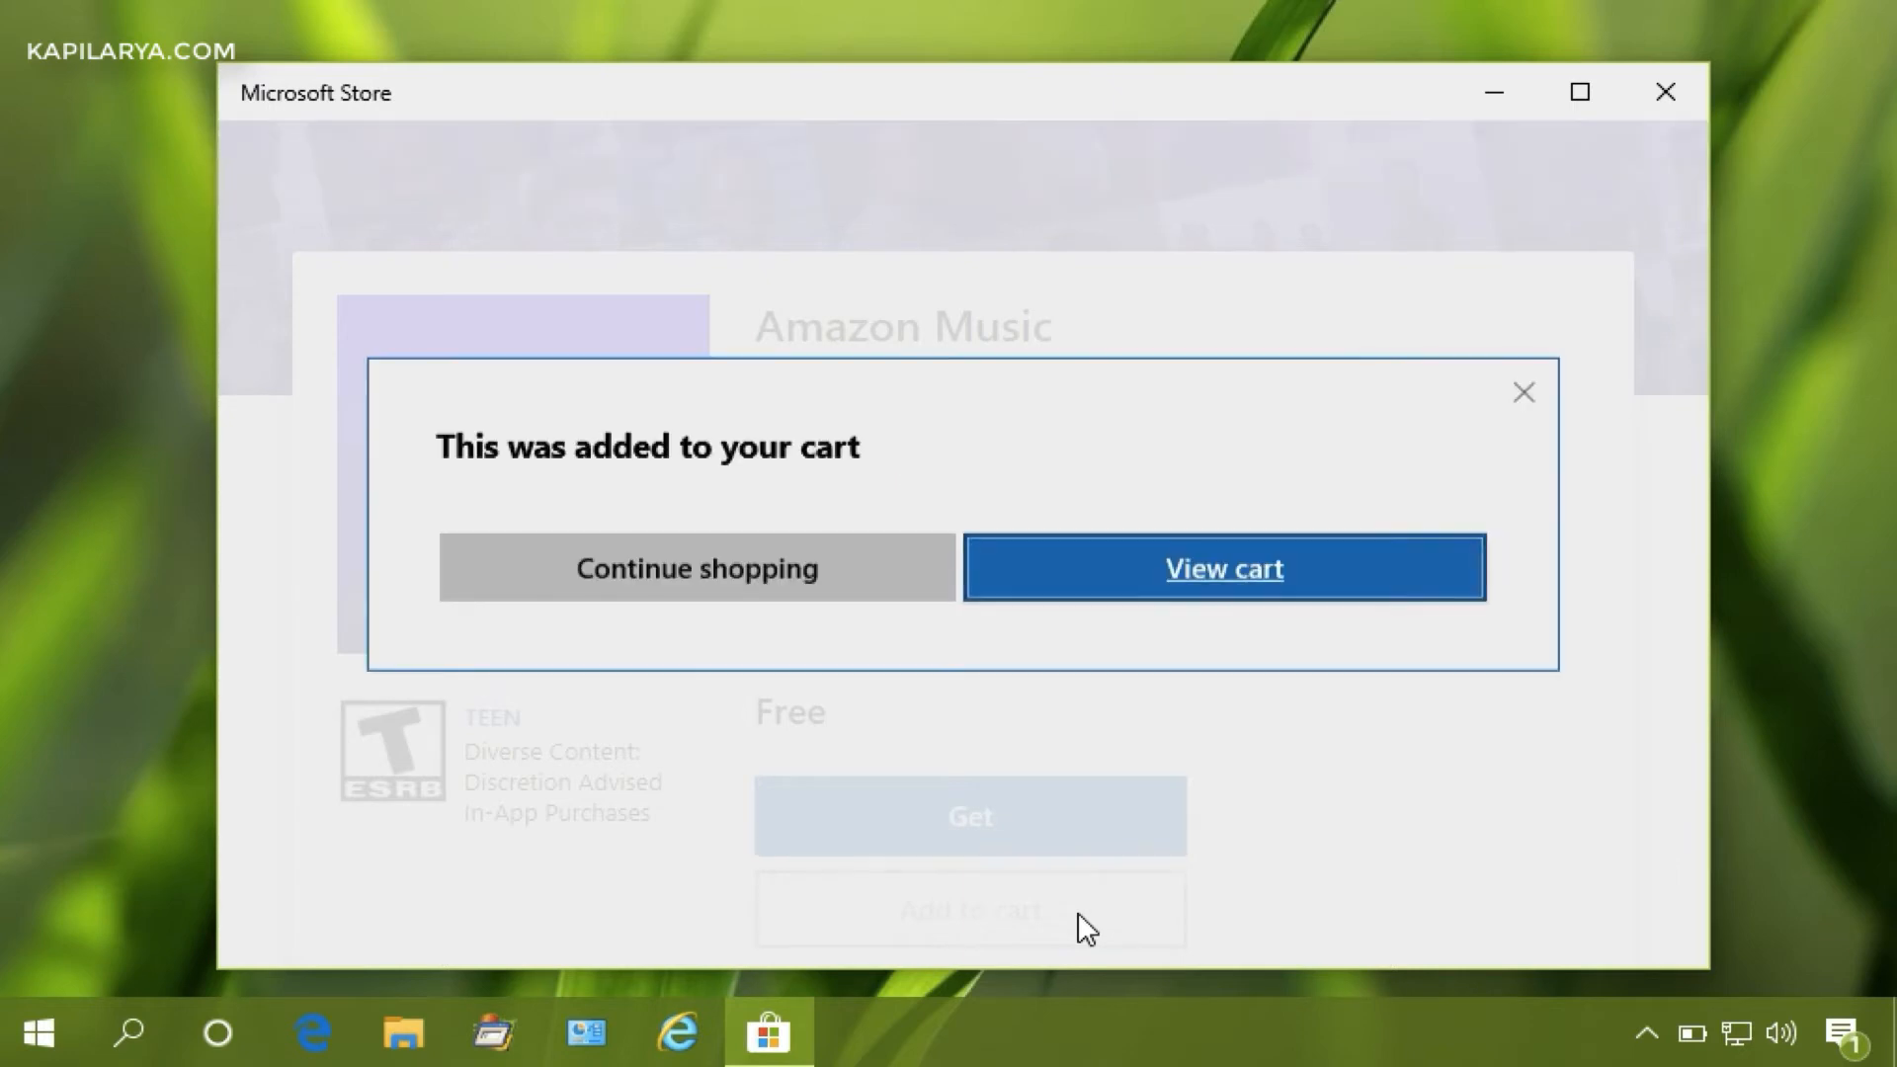
mouse_move(1223, 567)
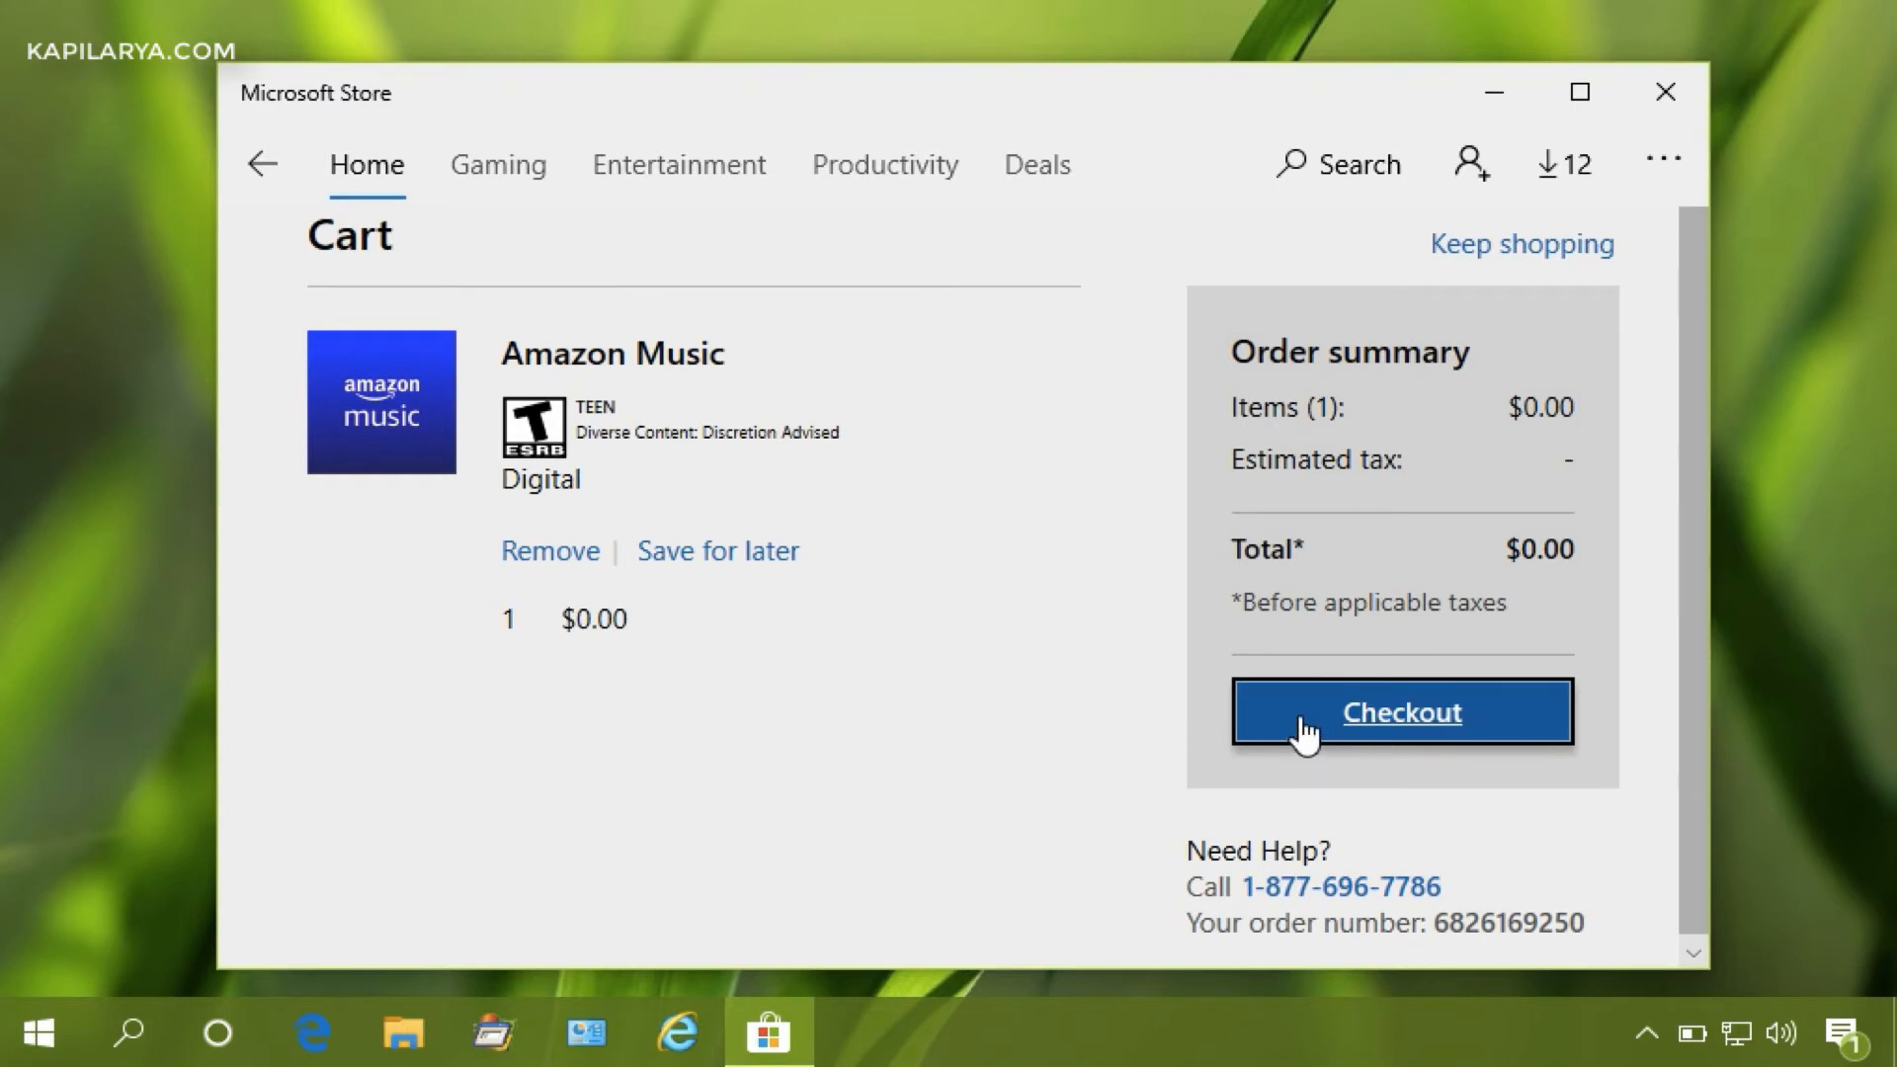
mouse_move(1203, 623)
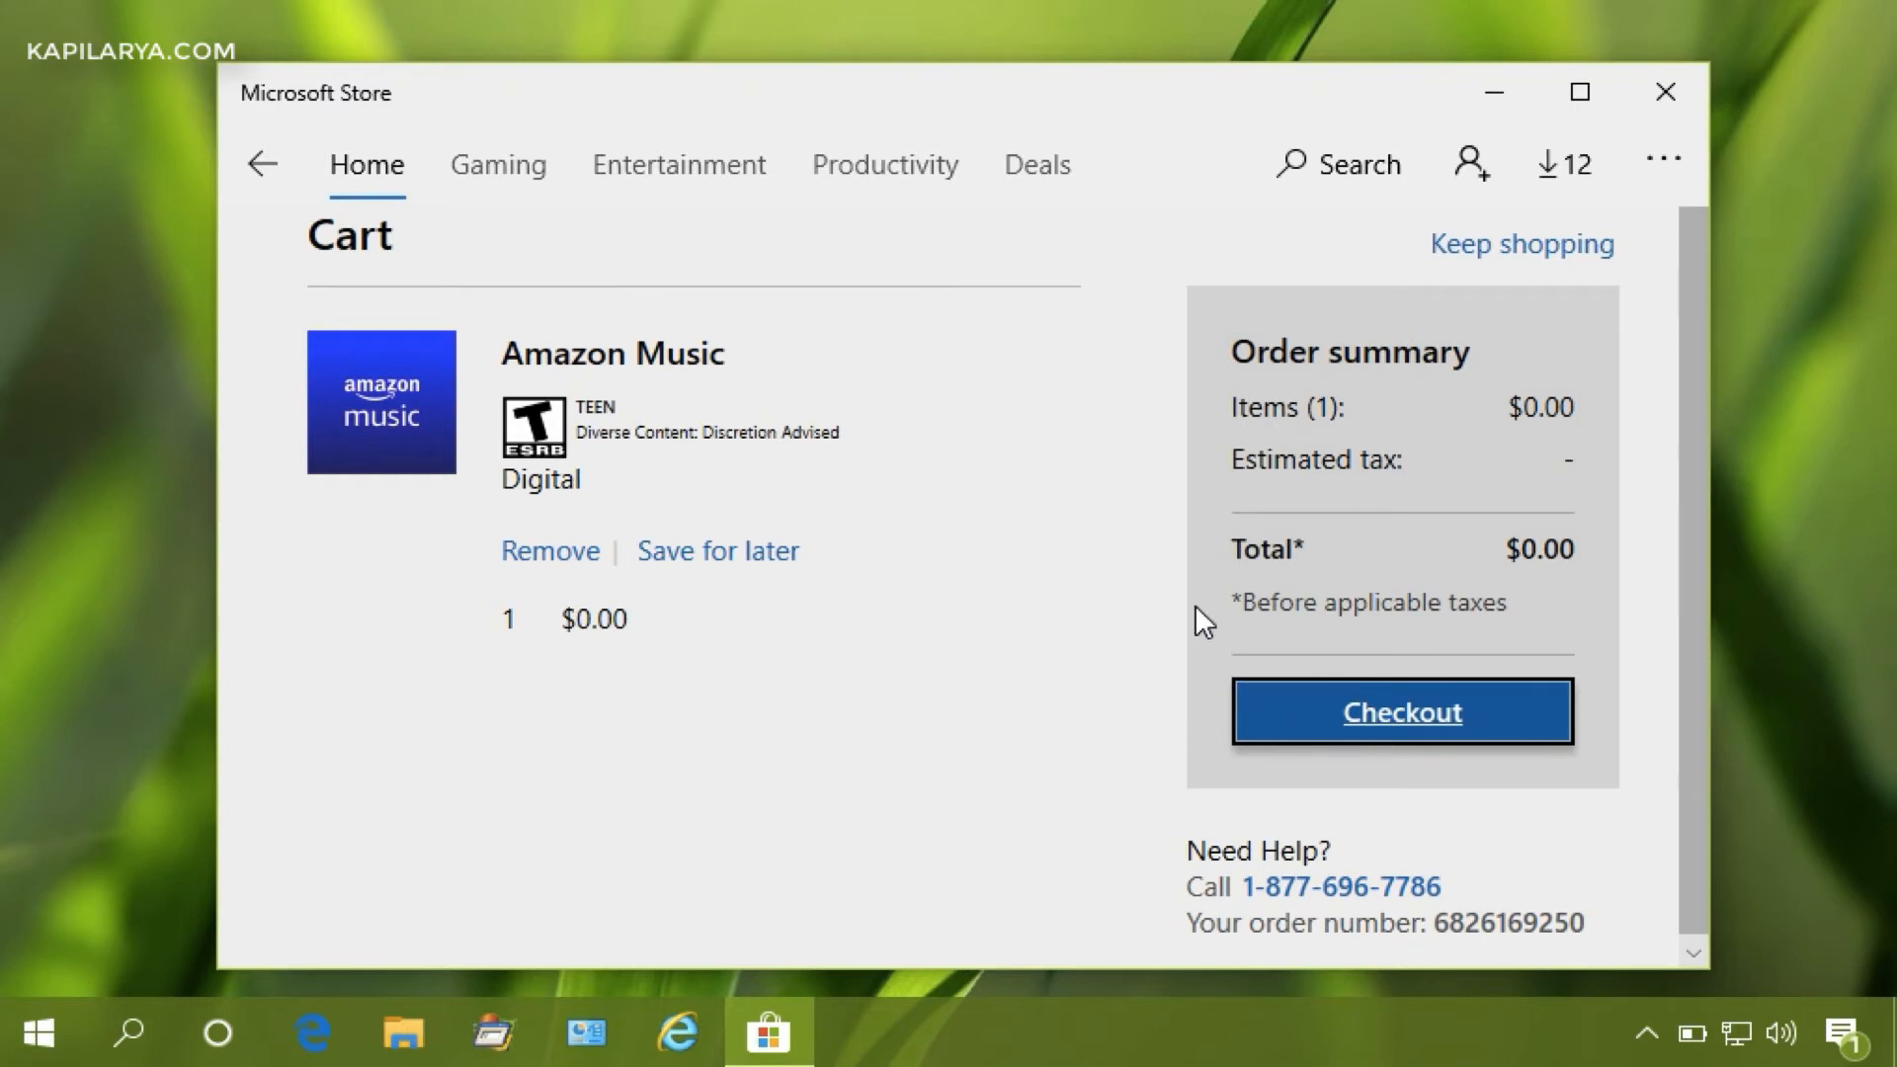
Step: Check out the cart, signing in with the existing Microsoft account along the way
left_click(1399, 712)
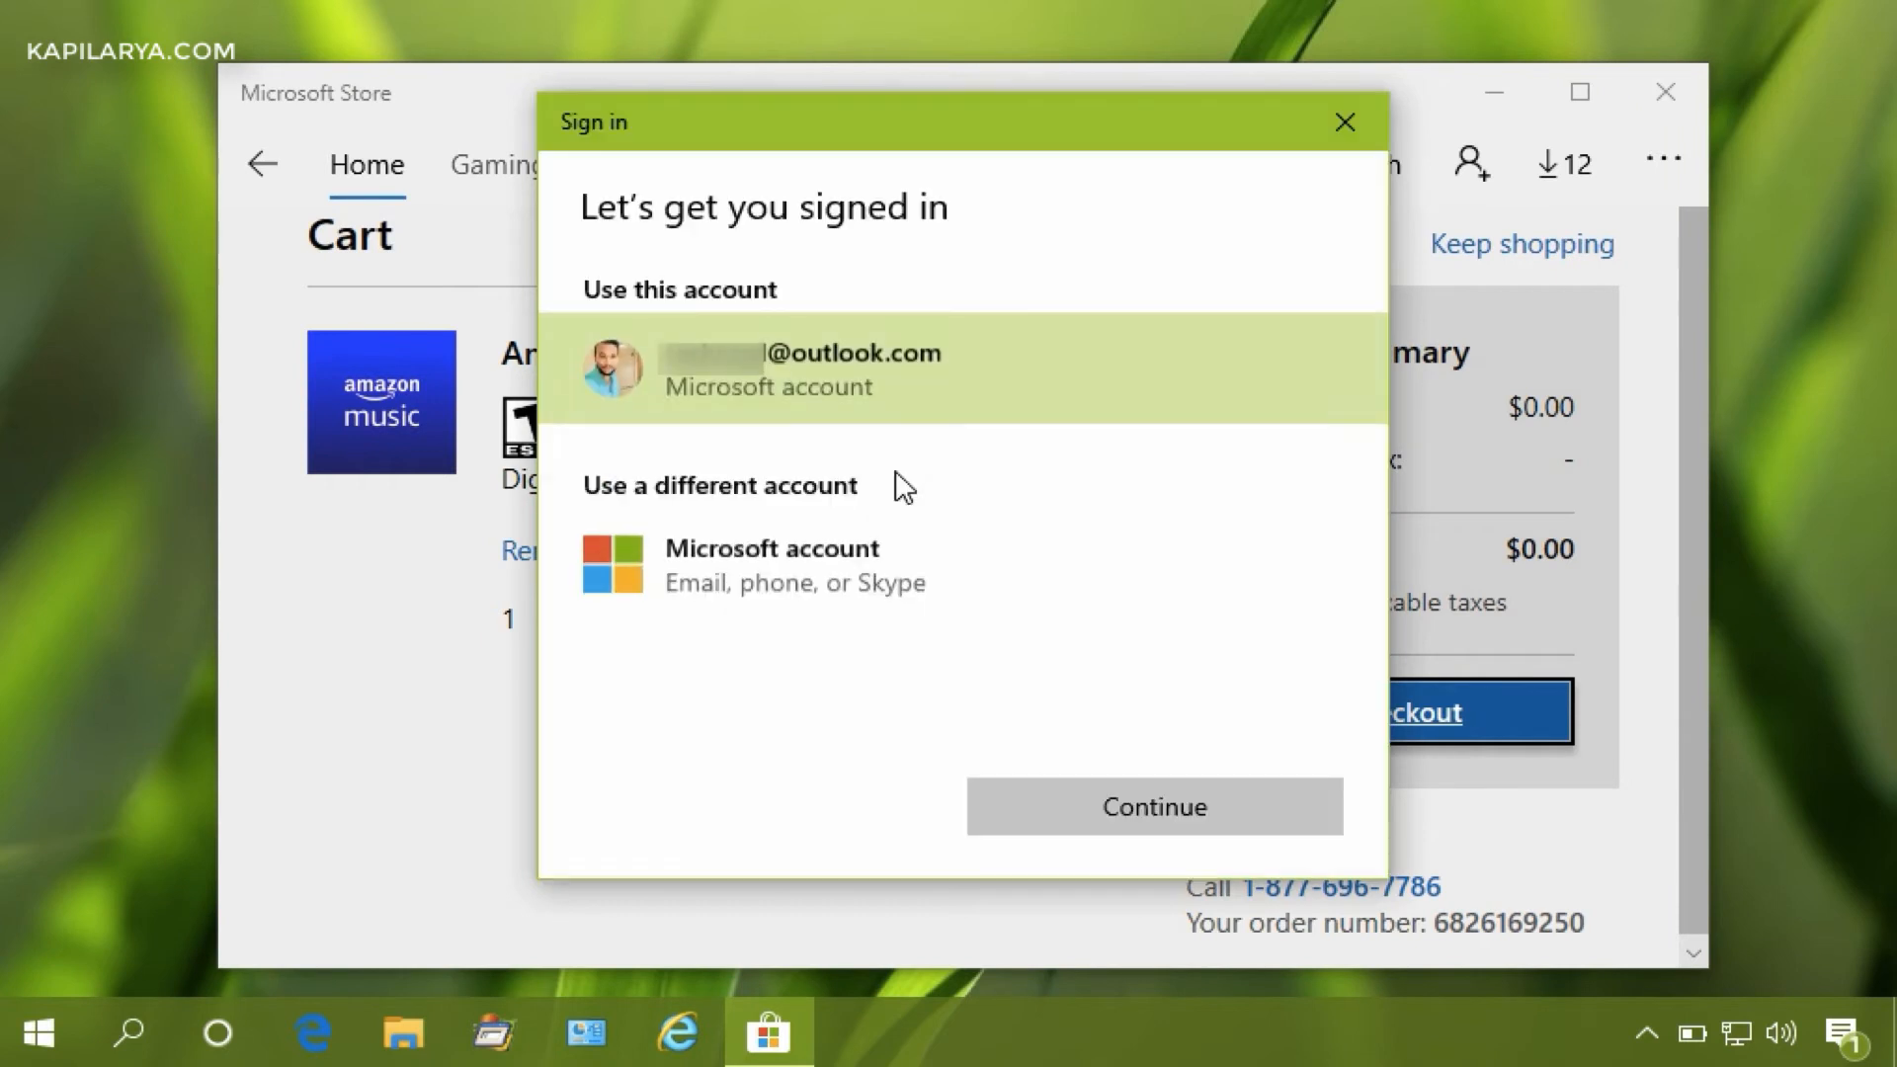
left_click(1149, 806)
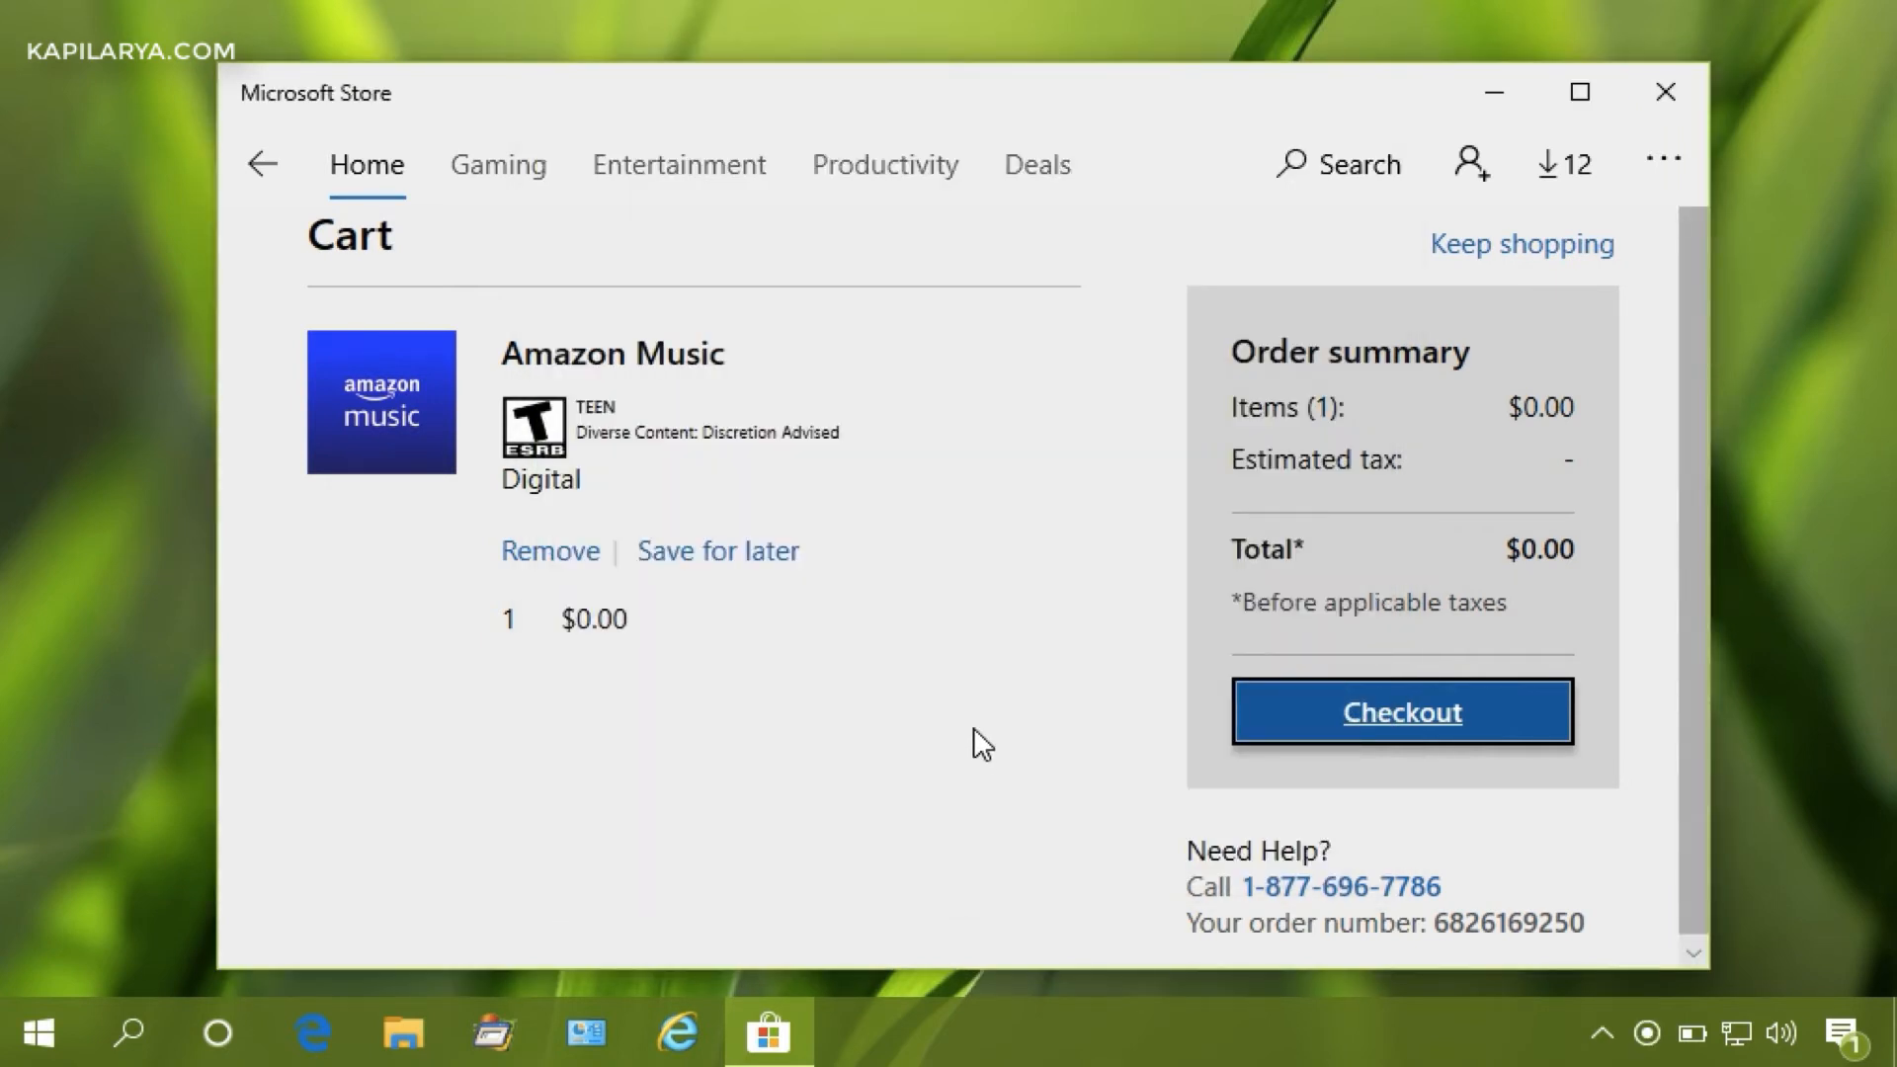
left_click(1399, 711)
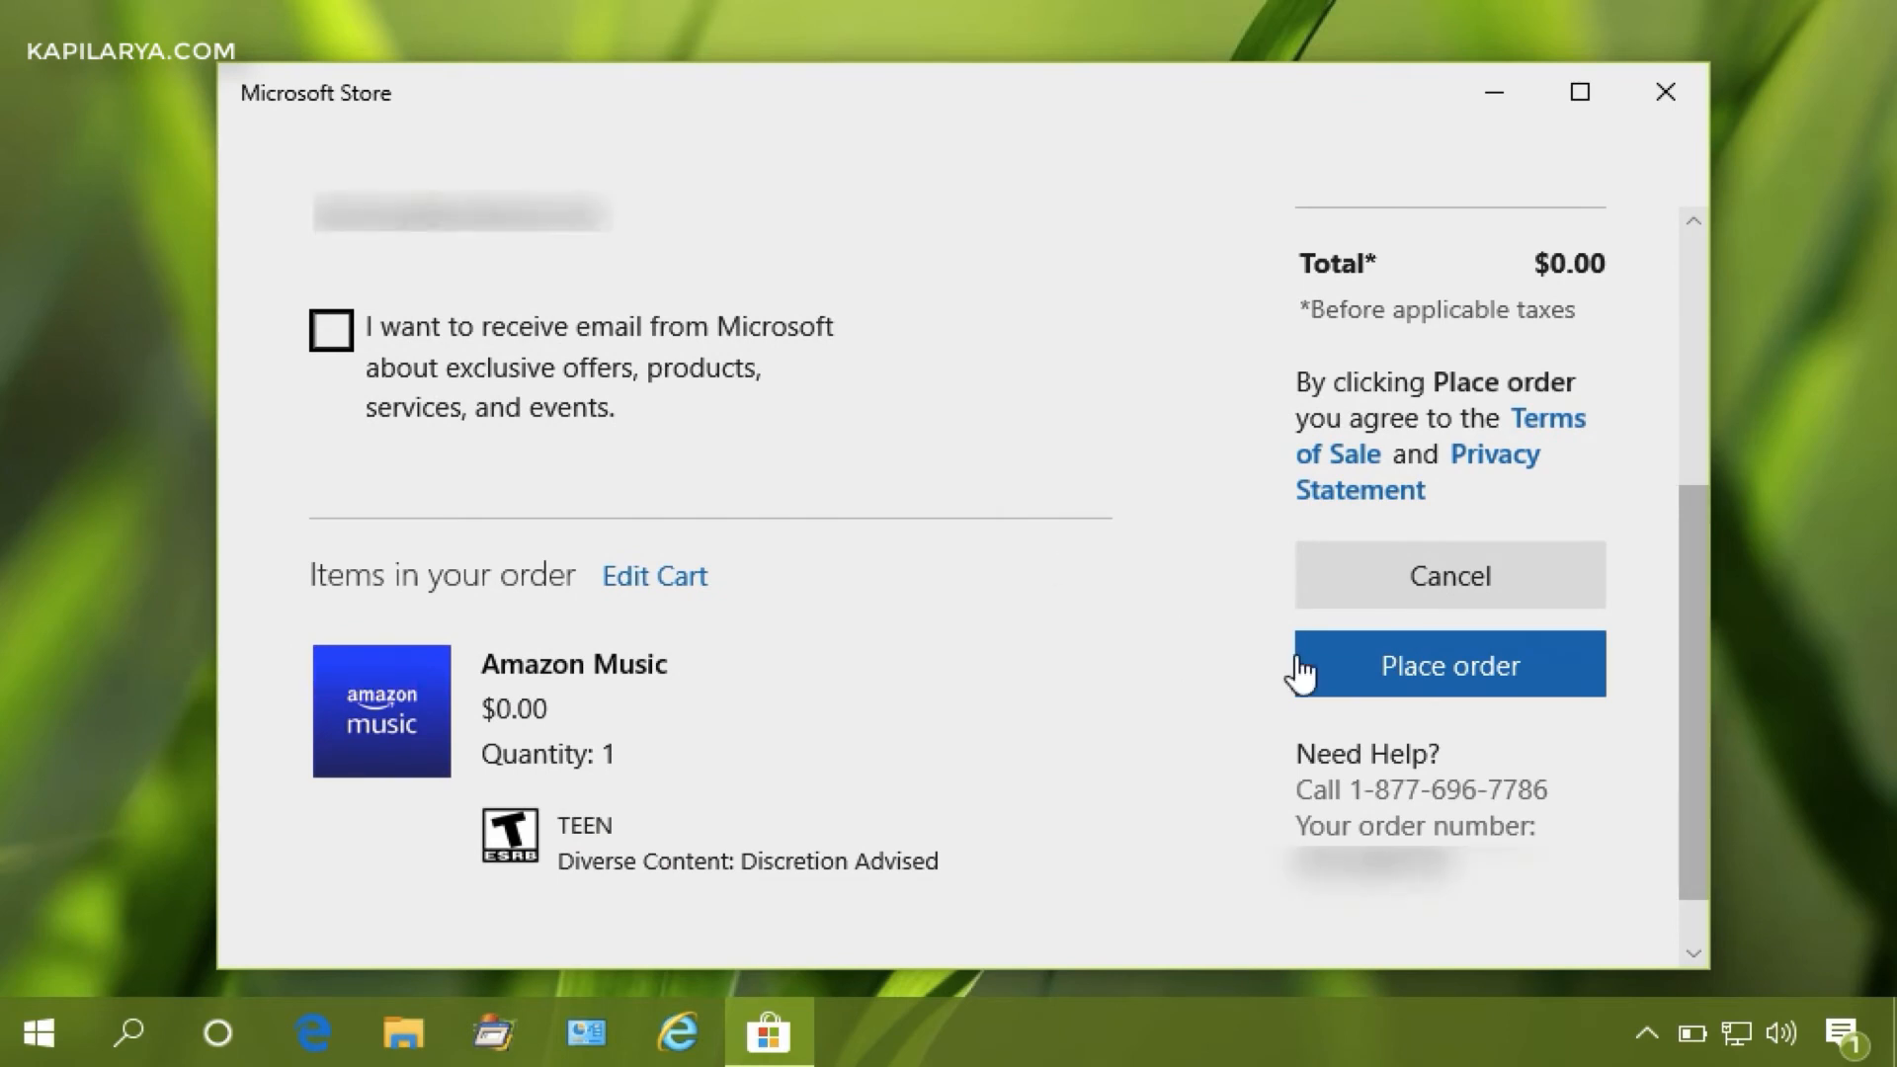
Step: Place the $0.00 order for Amazon Music
left_click(1446, 664)
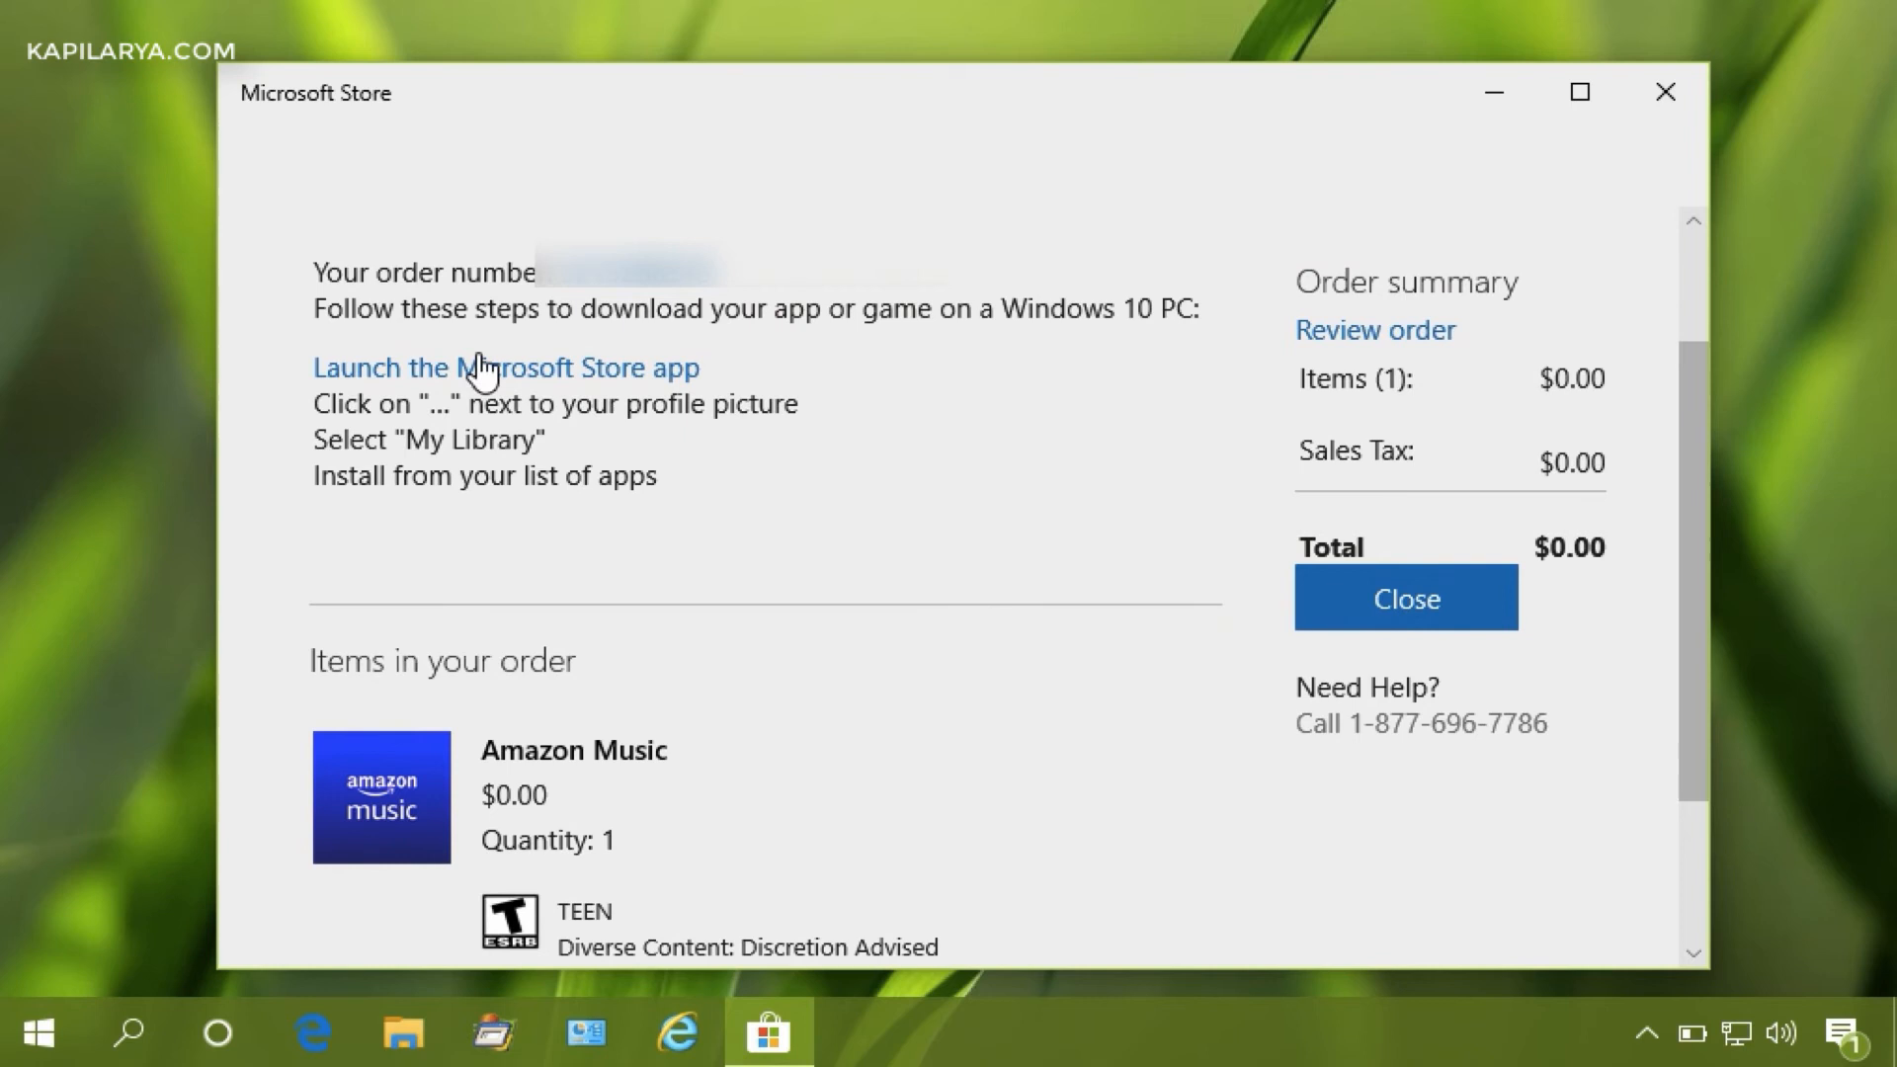
mouse_move(605, 510)
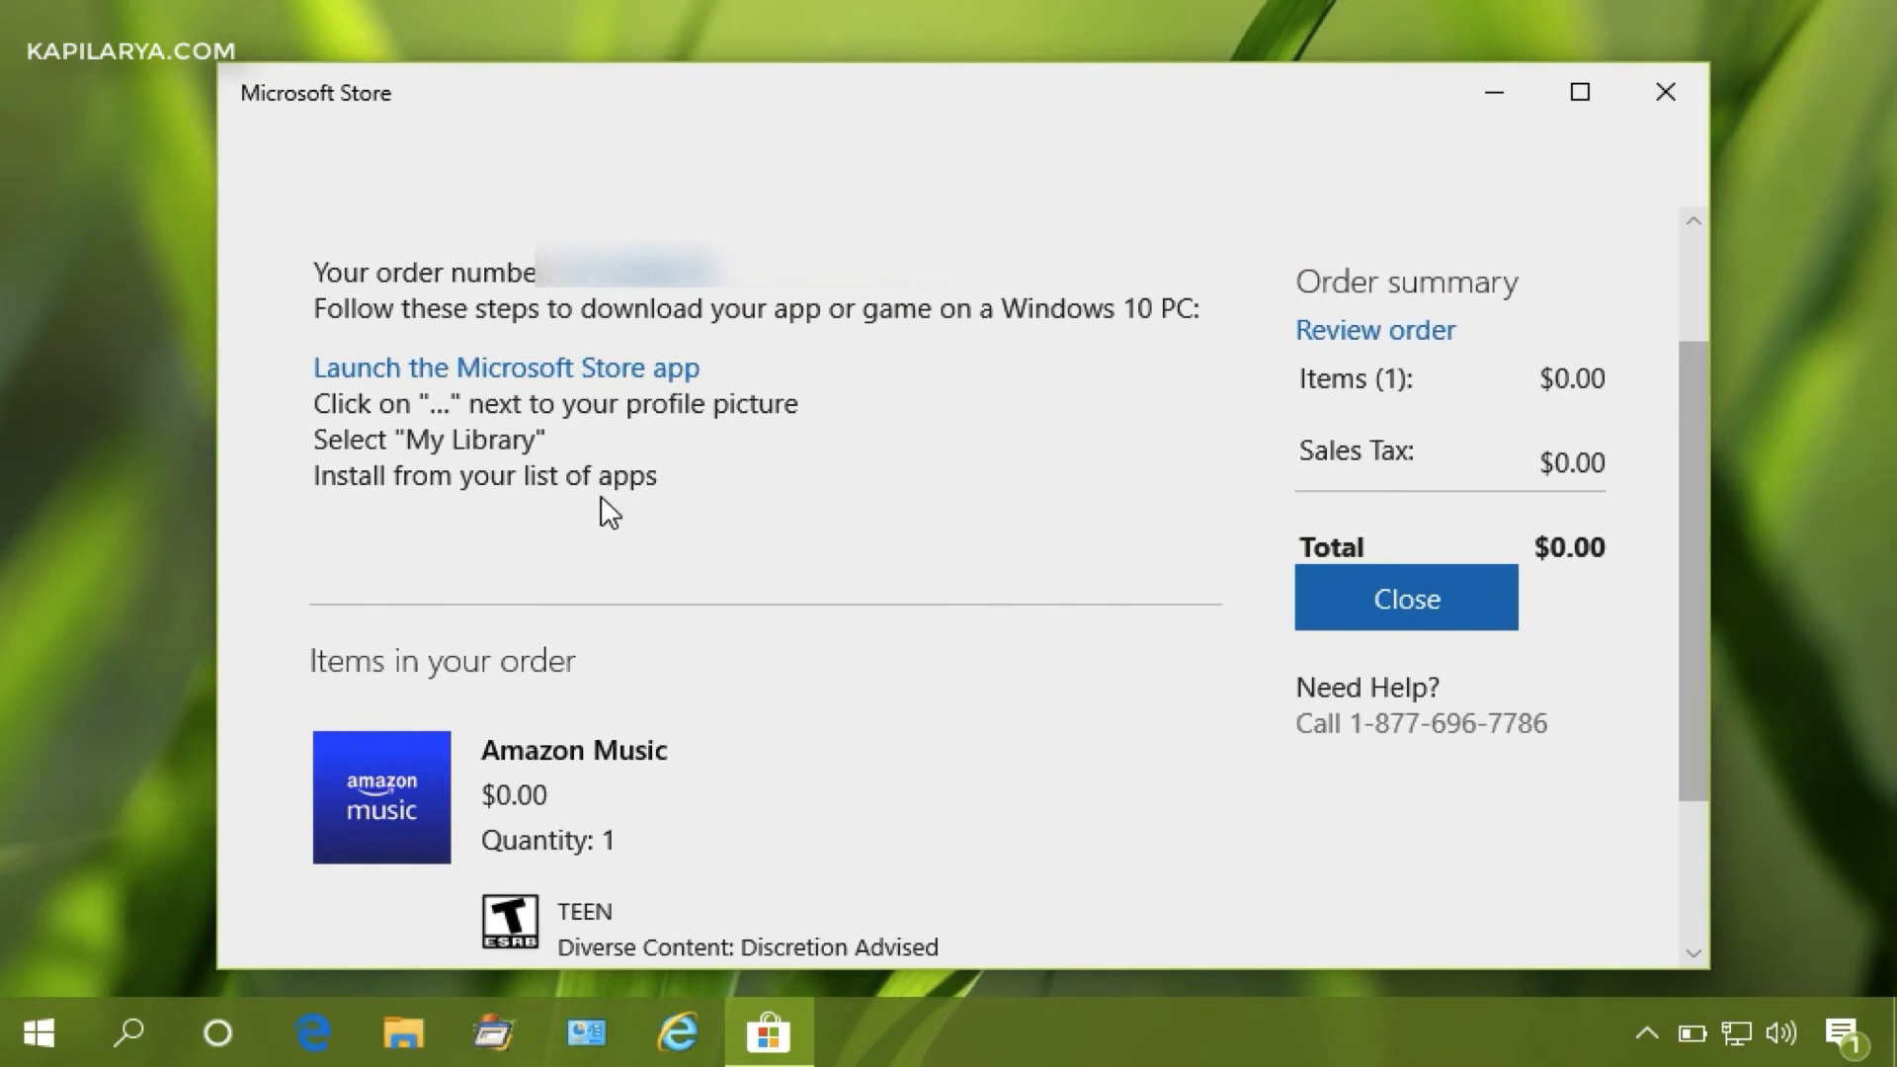
mouse_move(1441, 628)
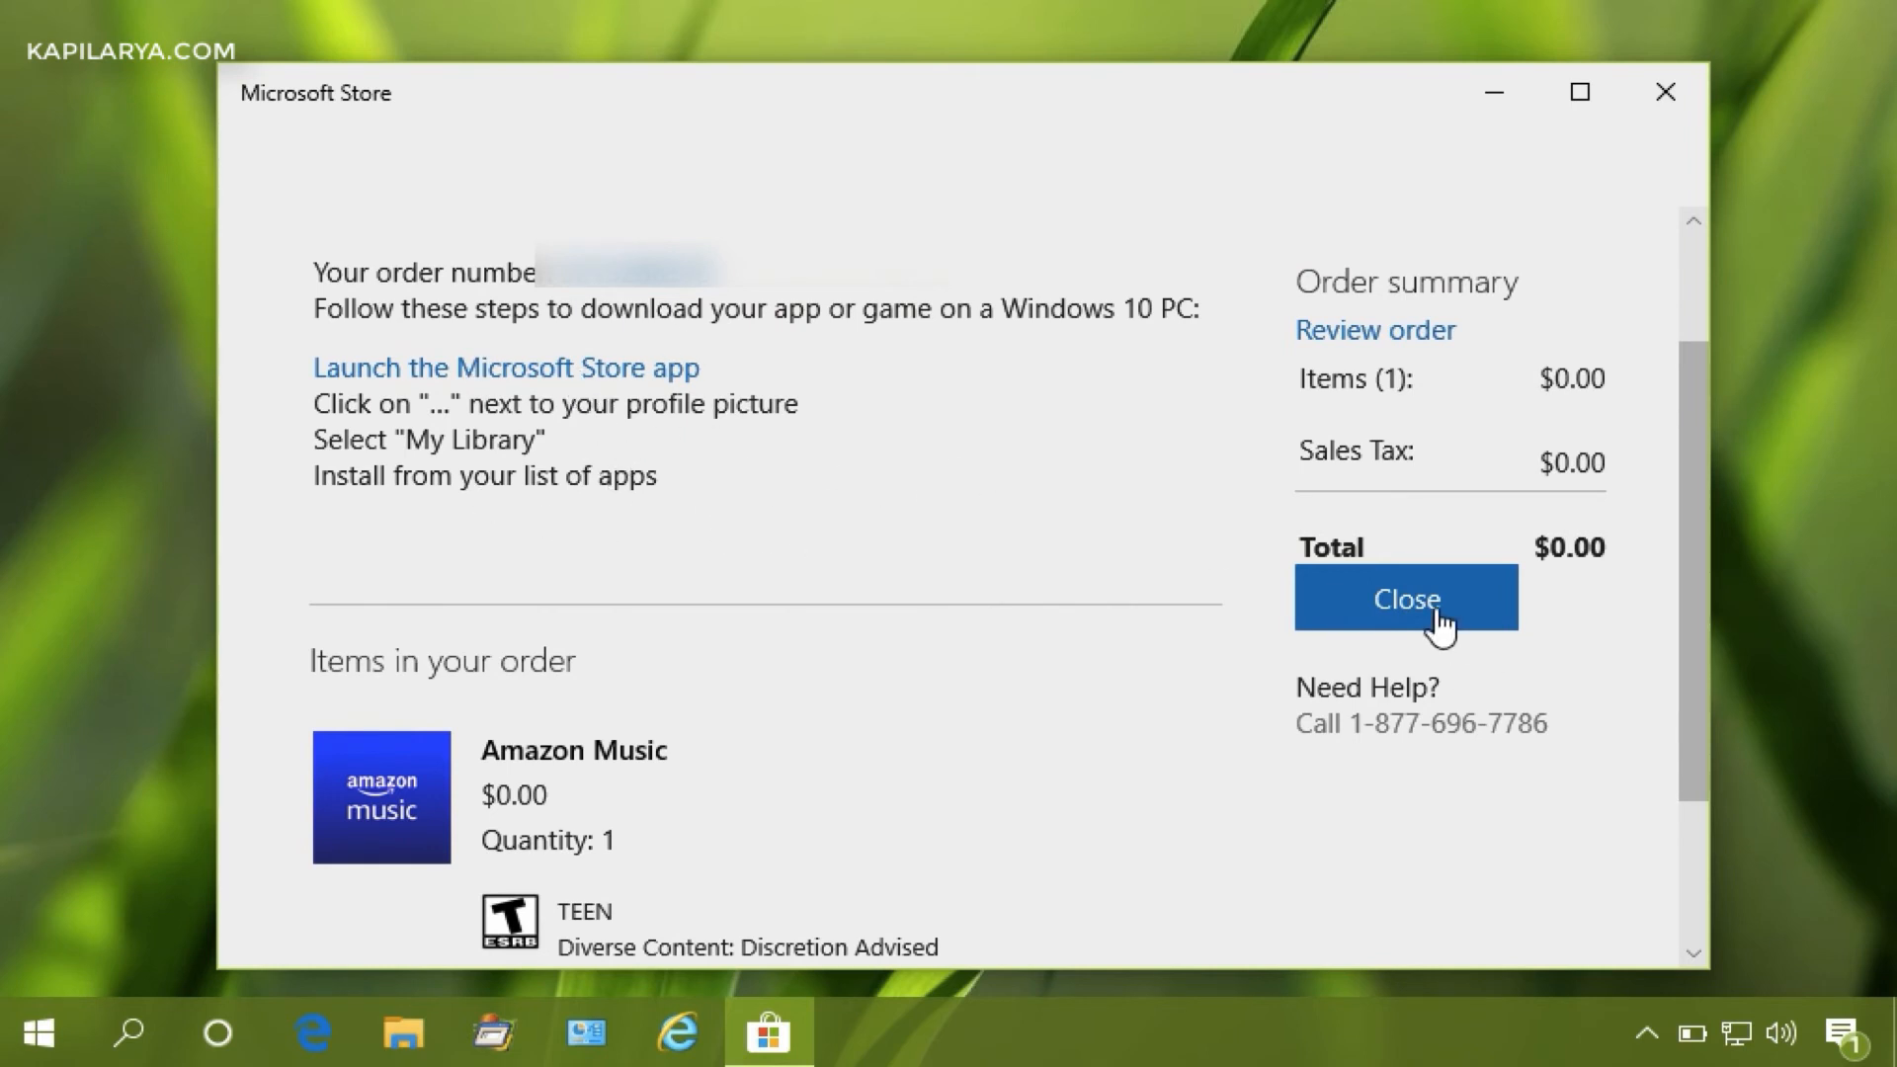
Step: Close the order confirmation and return to the Store's Home page
left_click(1405, 597)
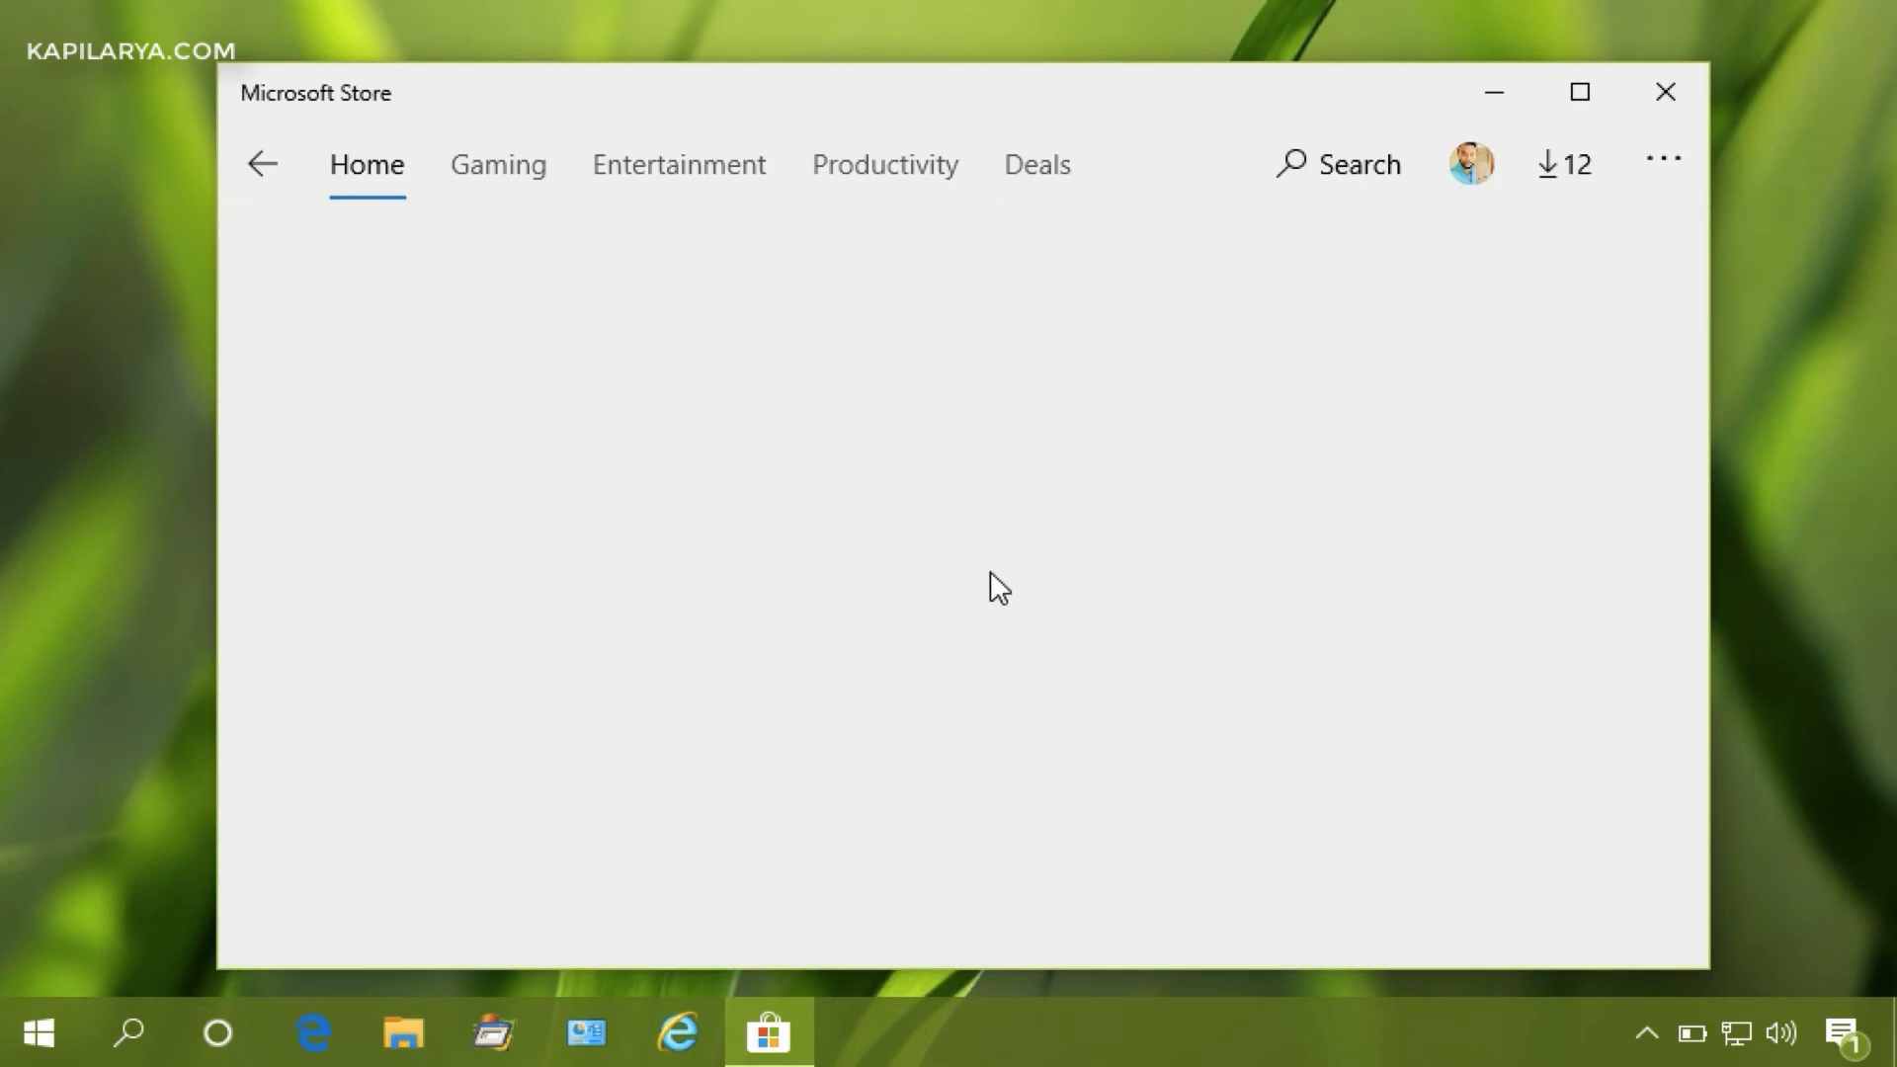
Step: Install Amazon Music from its owned-app page so the download begins
scroll("down", 3)
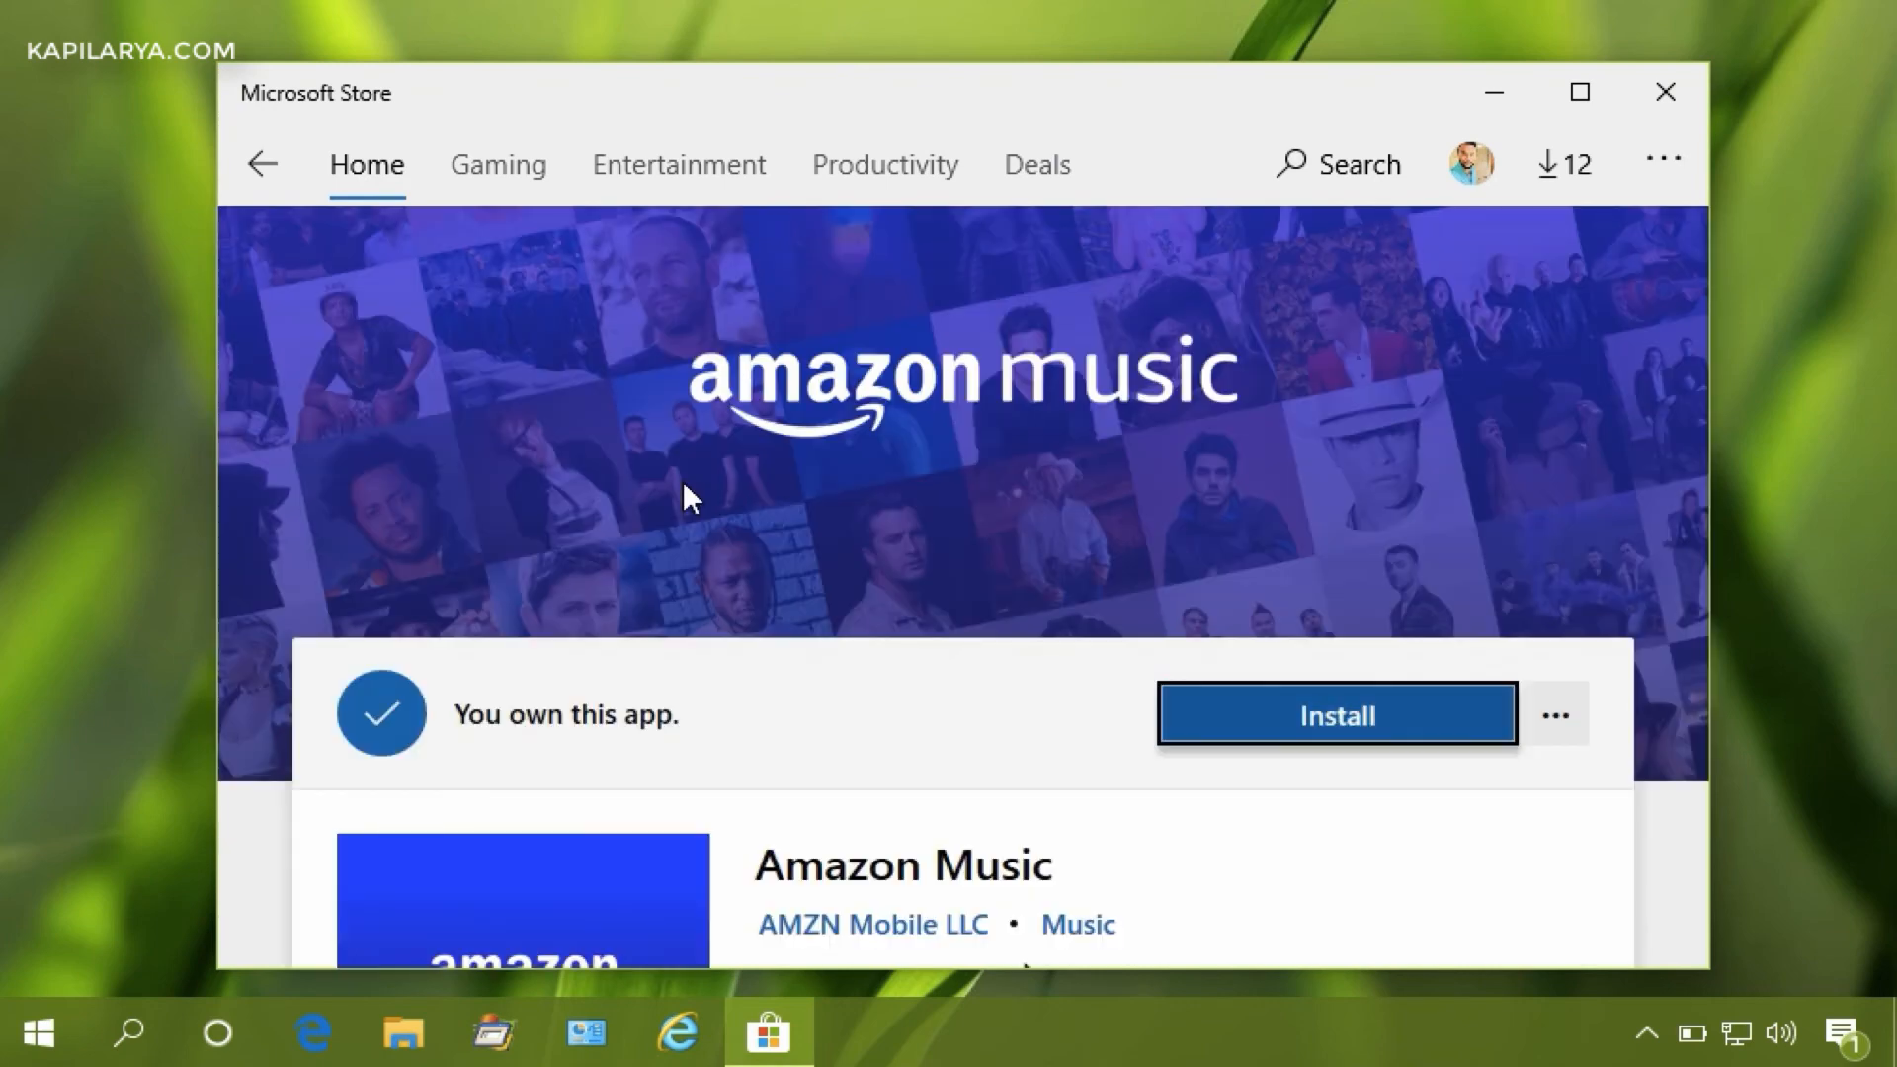
scroll("down", 3)
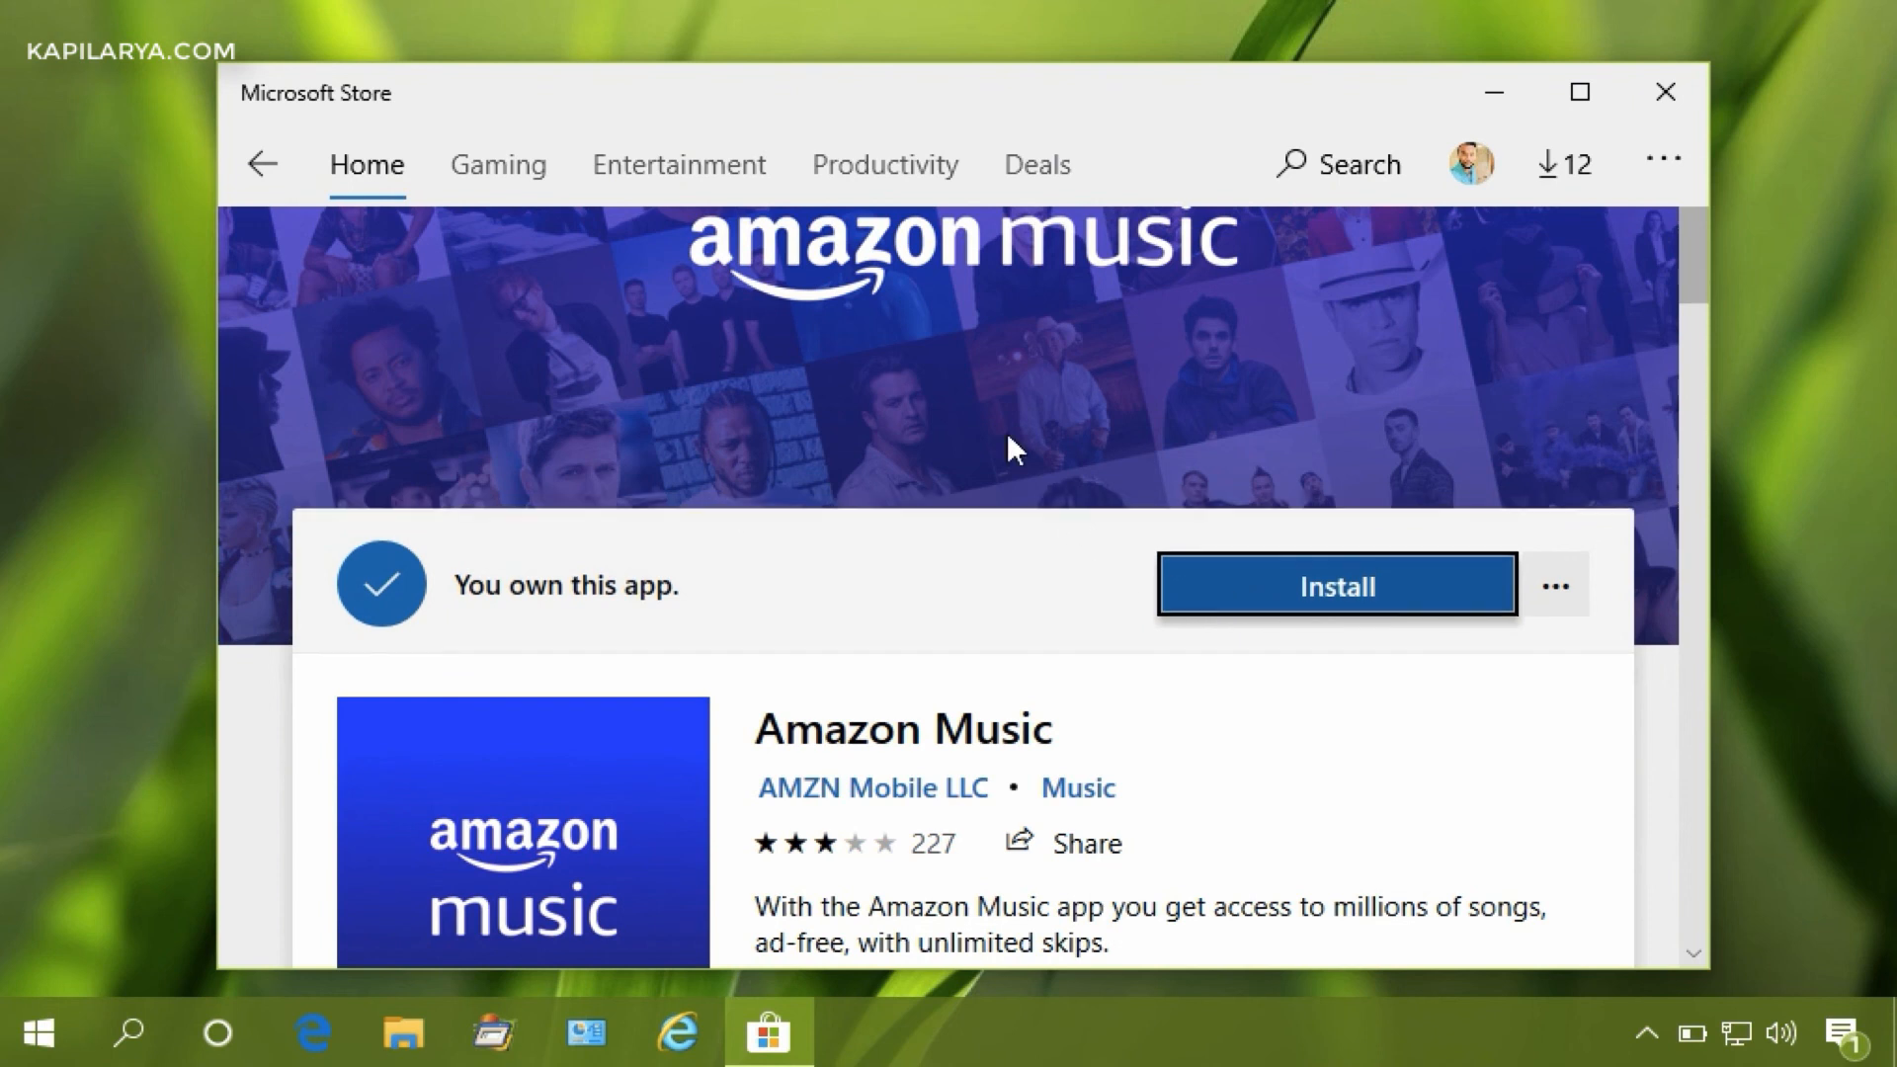
left_click(1334, 585)
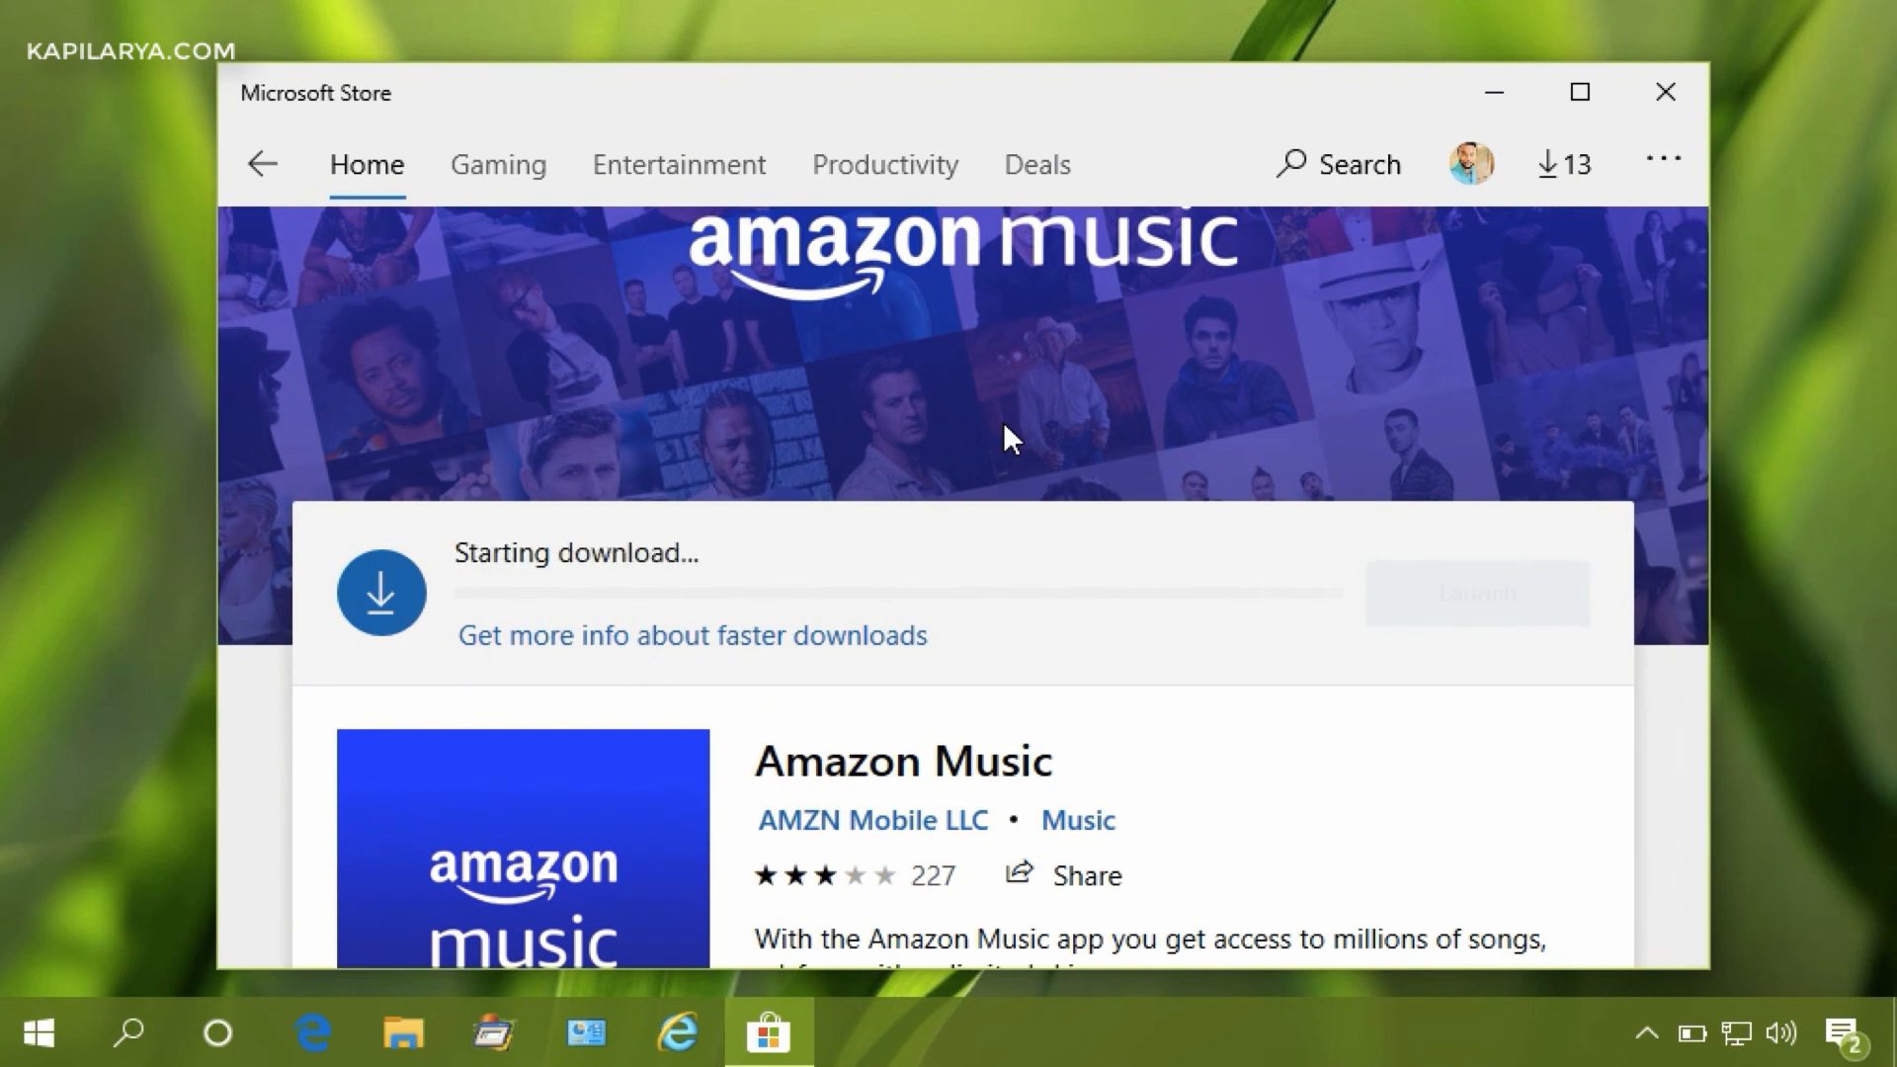